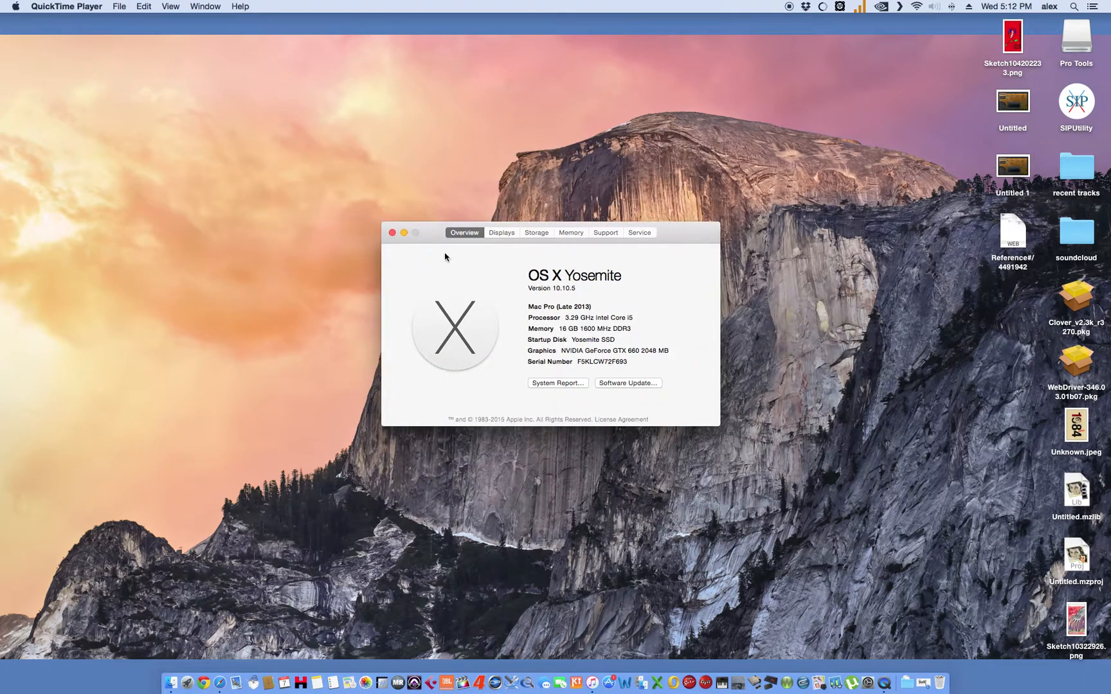
{"action": "mouse_move", "coordinate": [423, 259]}
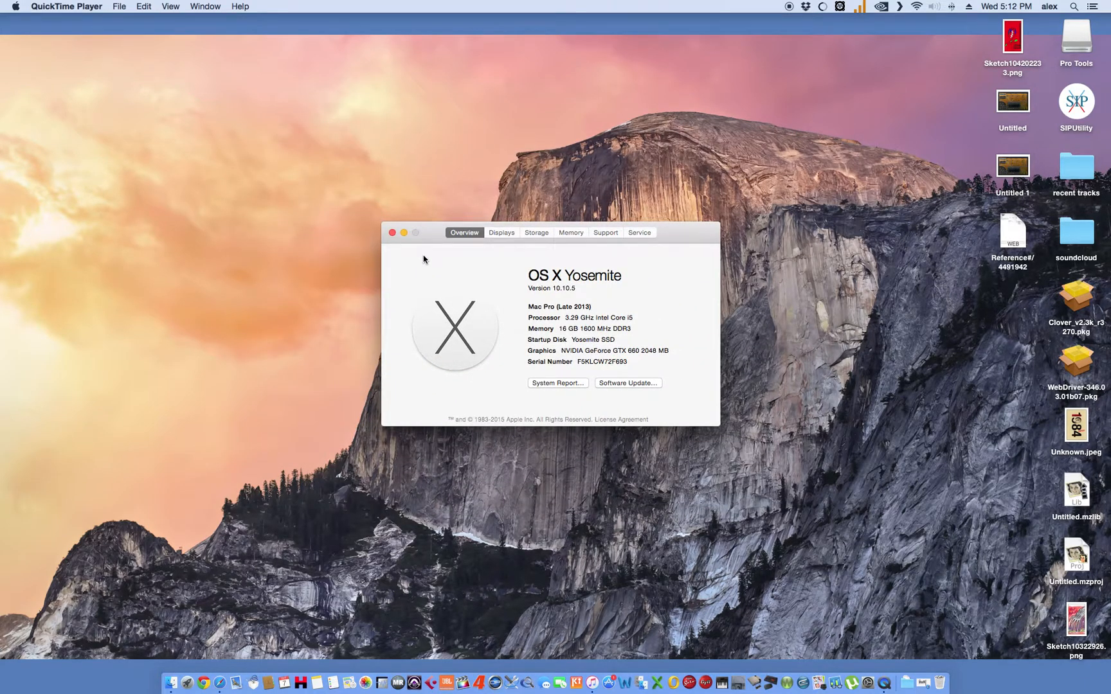
Run a Spotlight search for Pro Tools 10, which returns no results
{"action": "type", "text": "protoolsRegistration"}
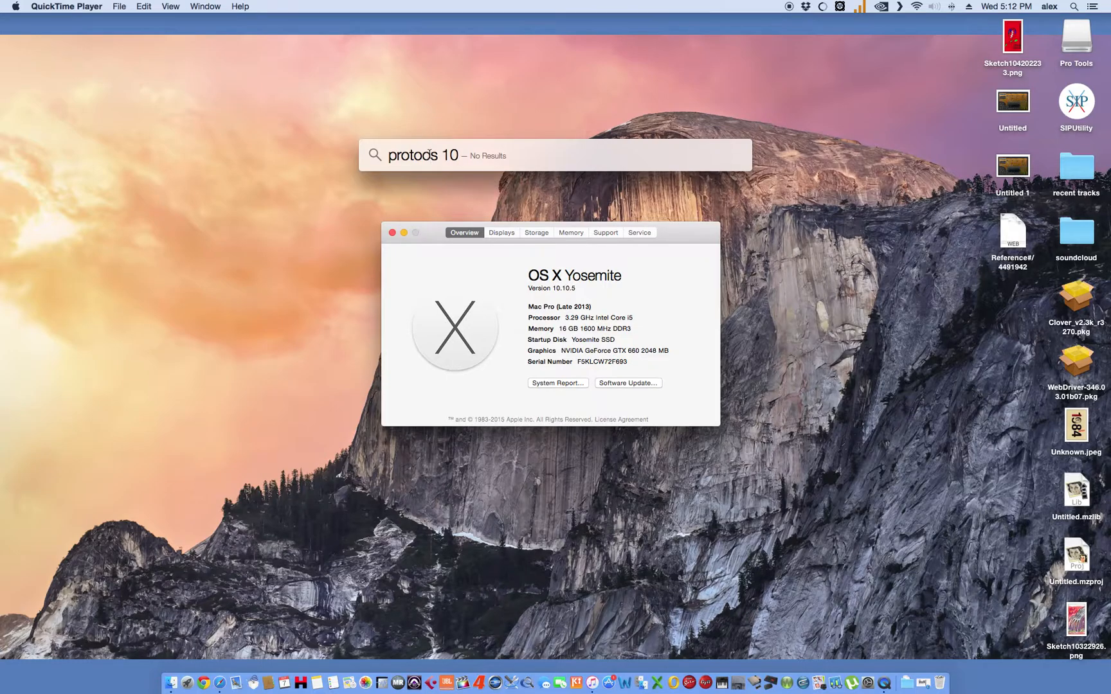
Search 'protools 10' and open Pro_Tools_10_3_10_Mac_84129.dmg from the 500GB Storage download folder
{"action": "type", "text": "protools 10"}
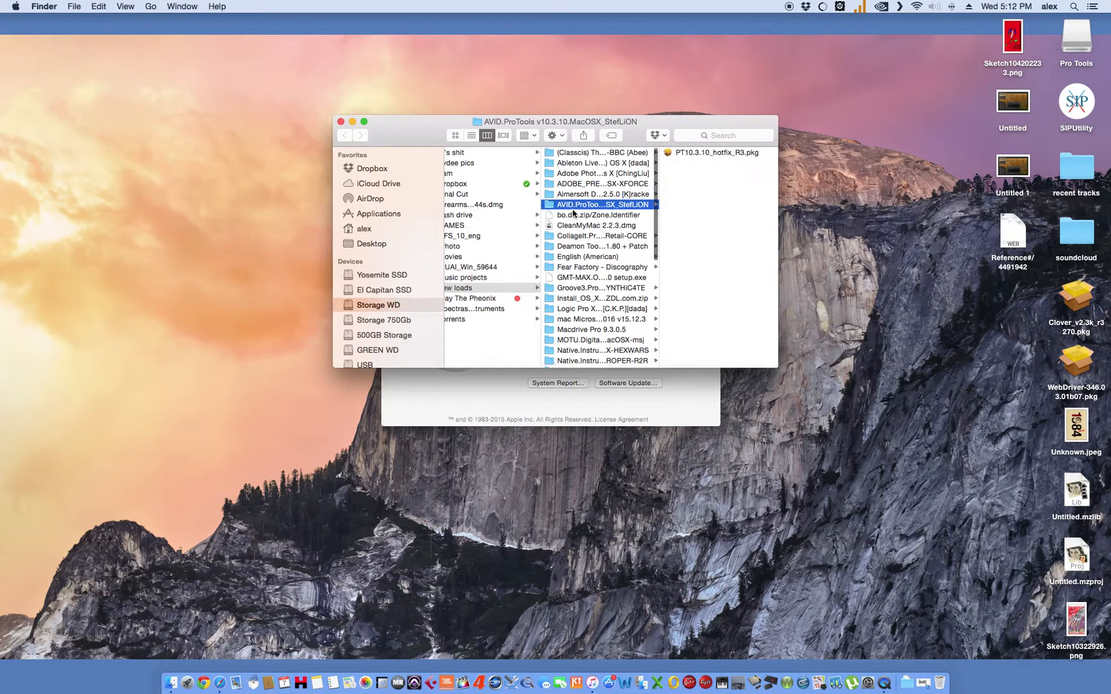
{"action": "type", "text": "protools 10"}
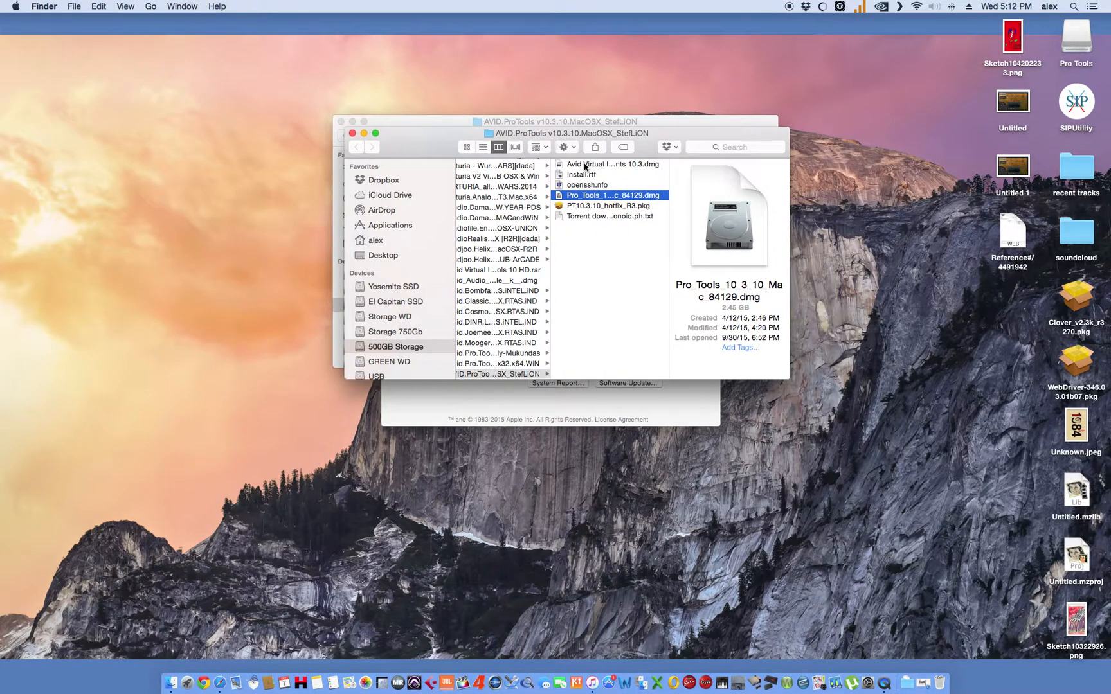
{"action": "mouse_move", "coordinate": [413, 143]}
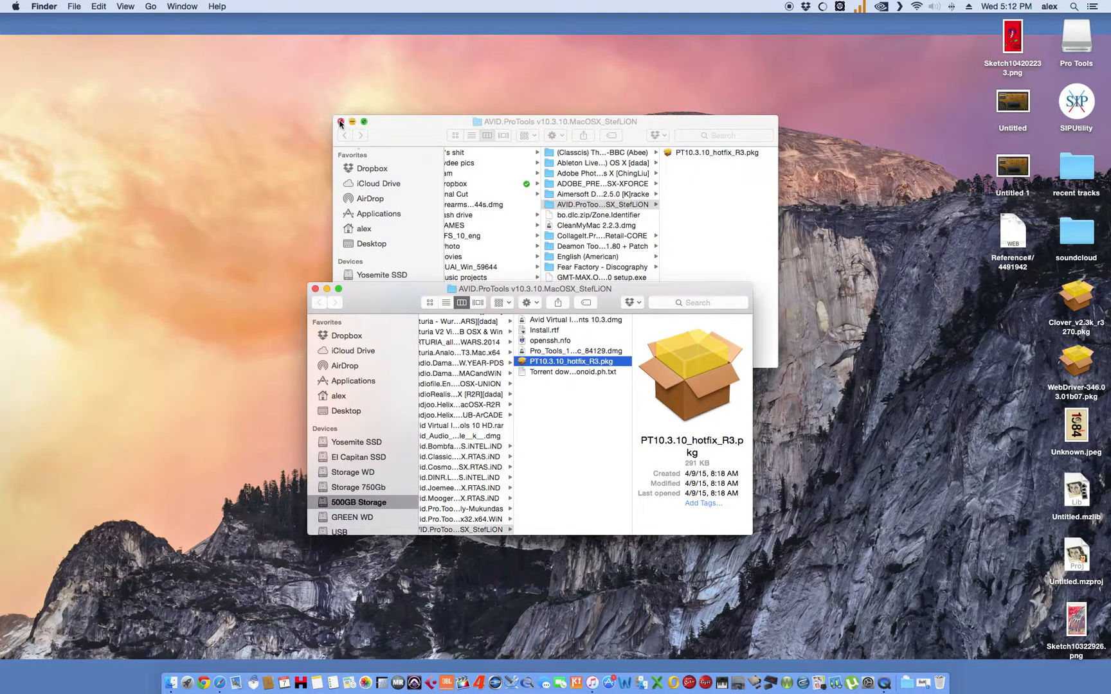
{"action": "double_click", "coordinate": [570, 351]}
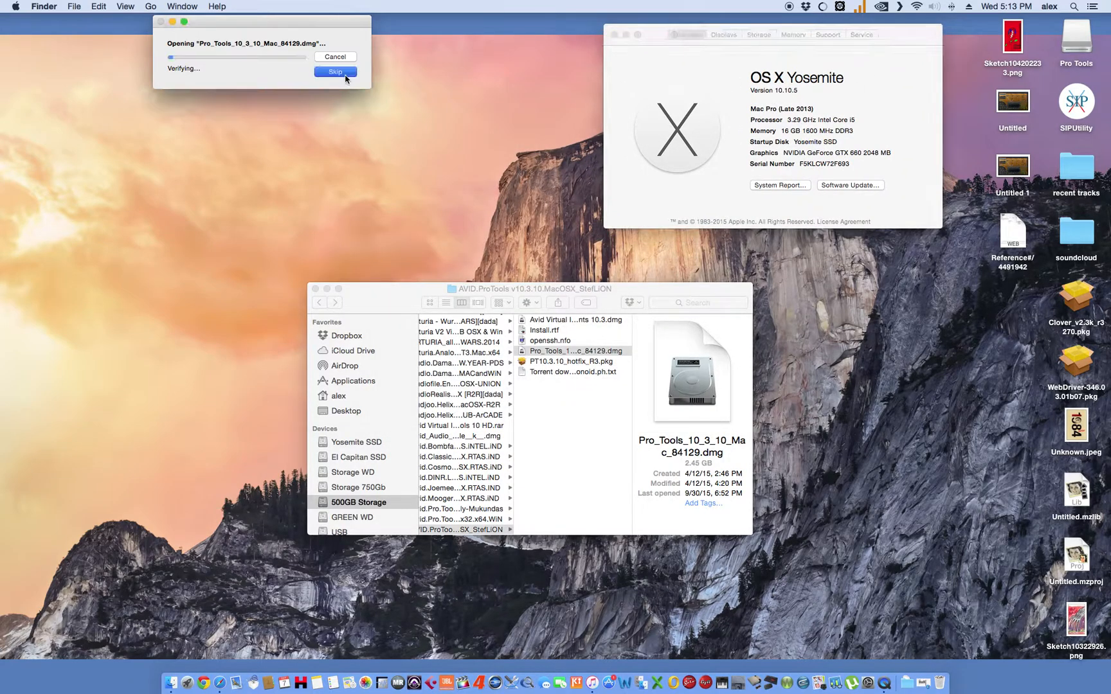
Skip verification, run the Pro Tools installer to its incompatible OS error, and close it
{"action": "left_click", "coordinate": [335, 72]}
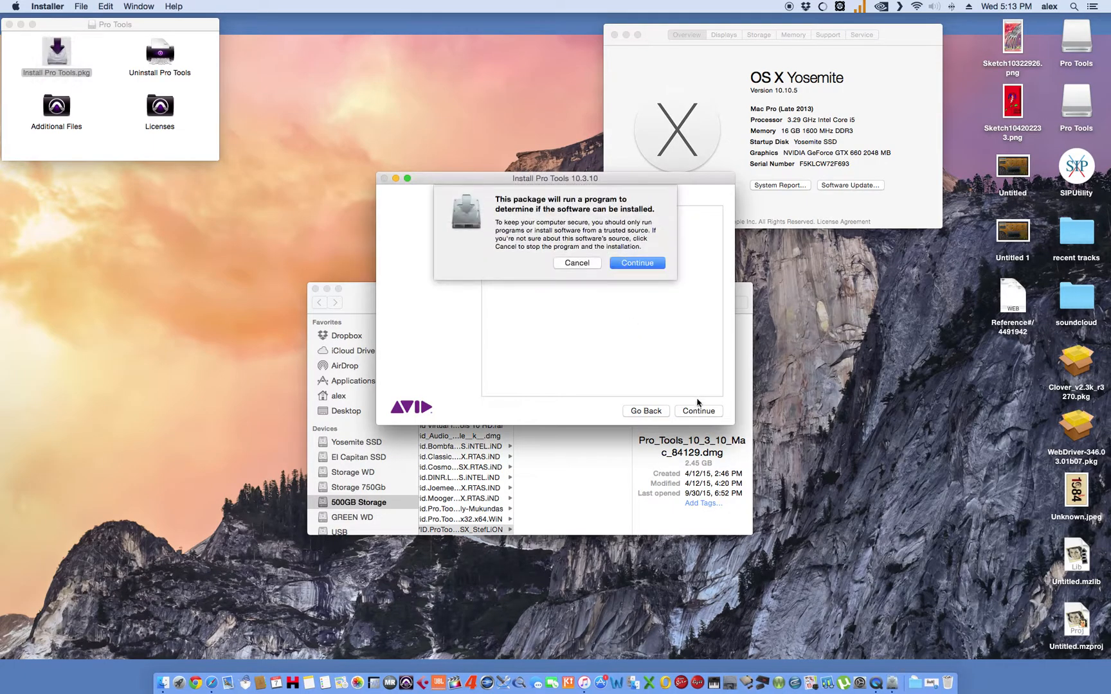
{"action": "left_click", "coordinate": [636, 263]}
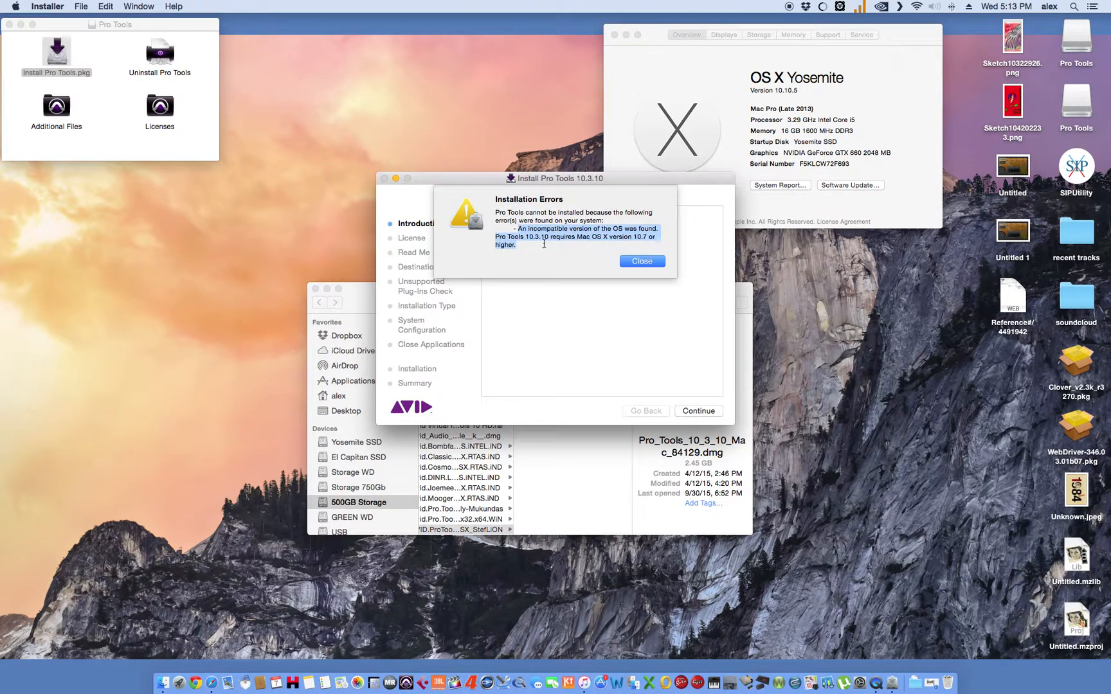
{"action": "left_click", "coordinate": [641, 261]}
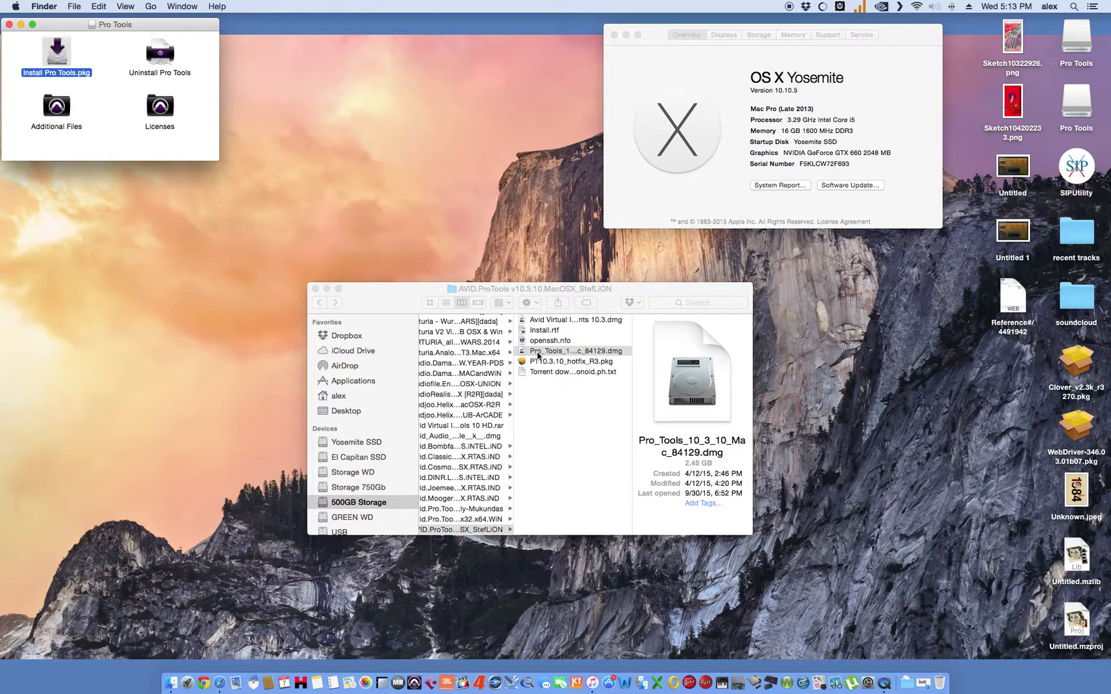
{"action": "mouse_move", "coordinate": [359, 443]}
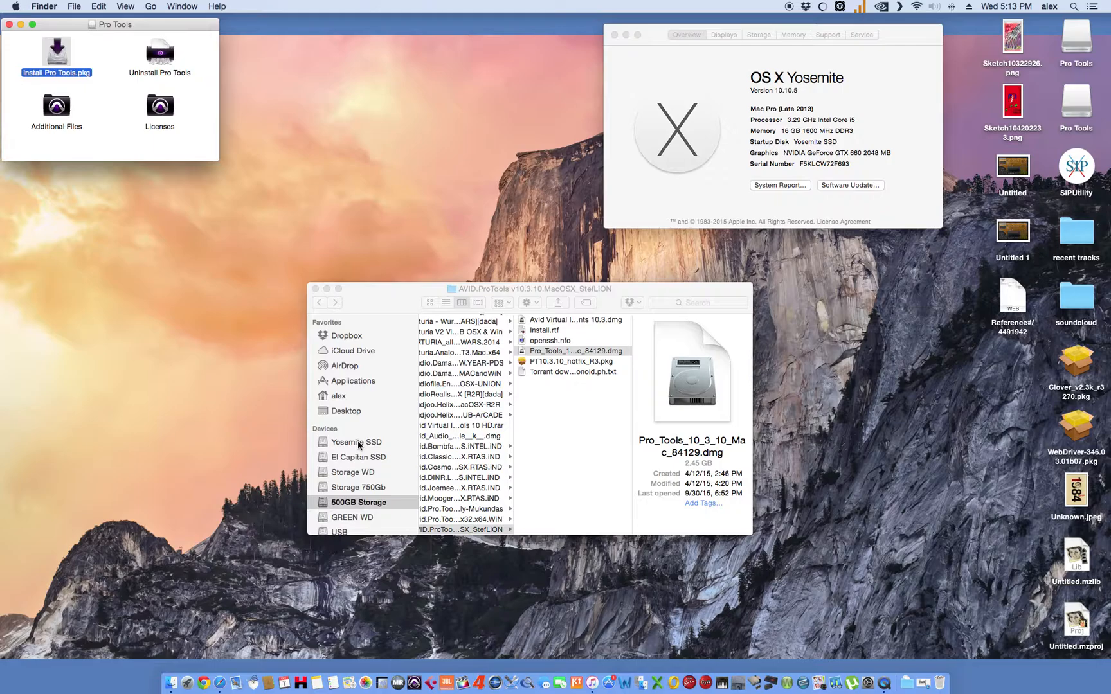
Browse Yosemite SSD to System/Library/CoreServices and select SystemVersion.plist
{"action": "left_click", "coordinate": [357, 443]}
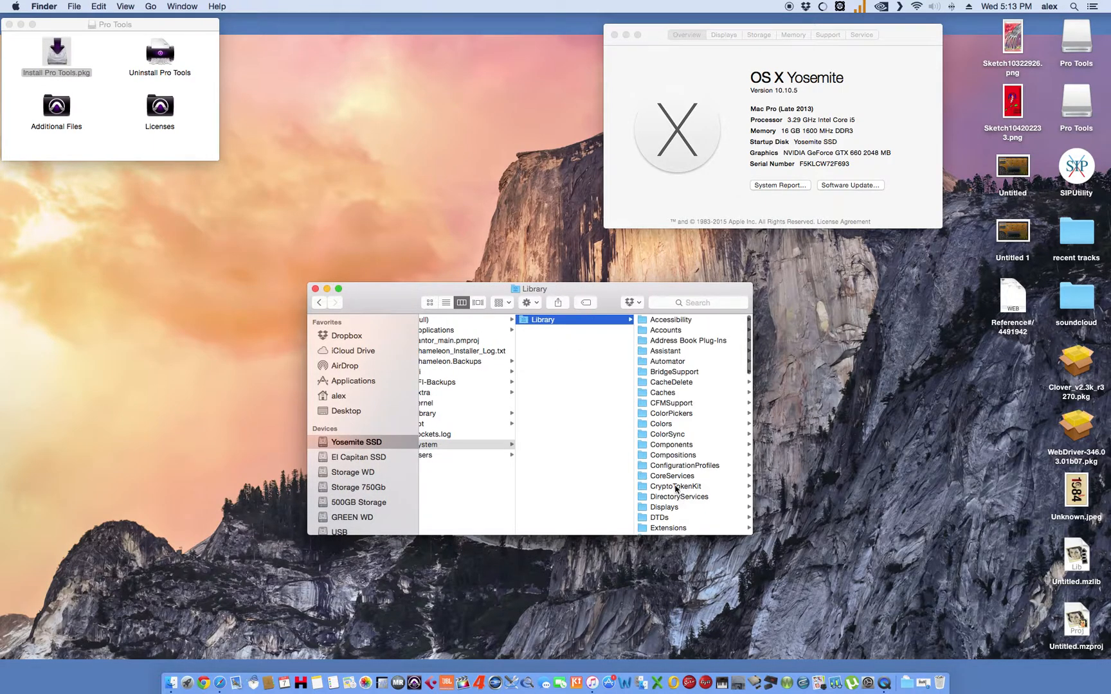
{"action": "left_click", "coordinate": [672, 476]}
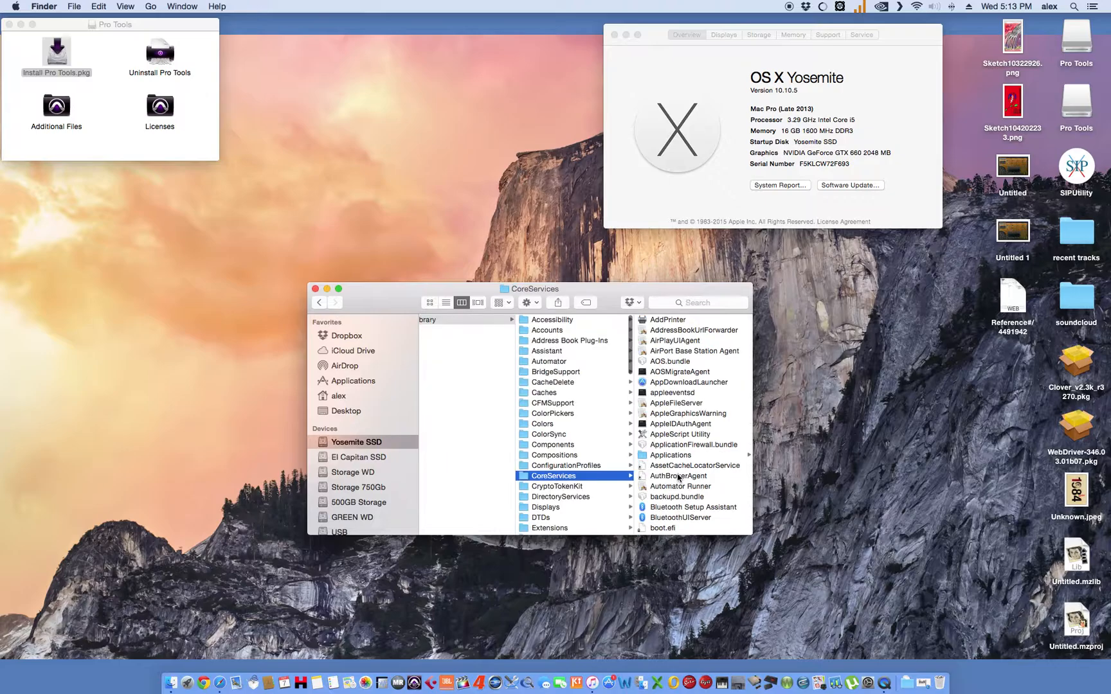
{"action": "scroll", "scroll_direction": "down", "scroll_amount": 3}
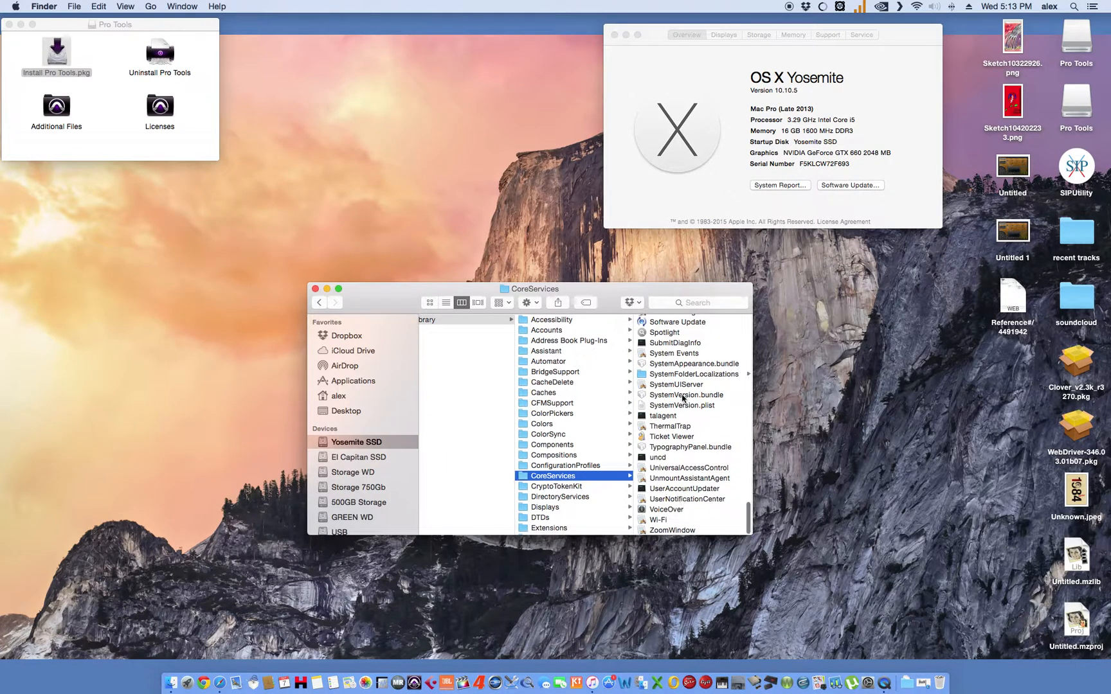
{"action": "left_click", "coordinate": [562, 405]}
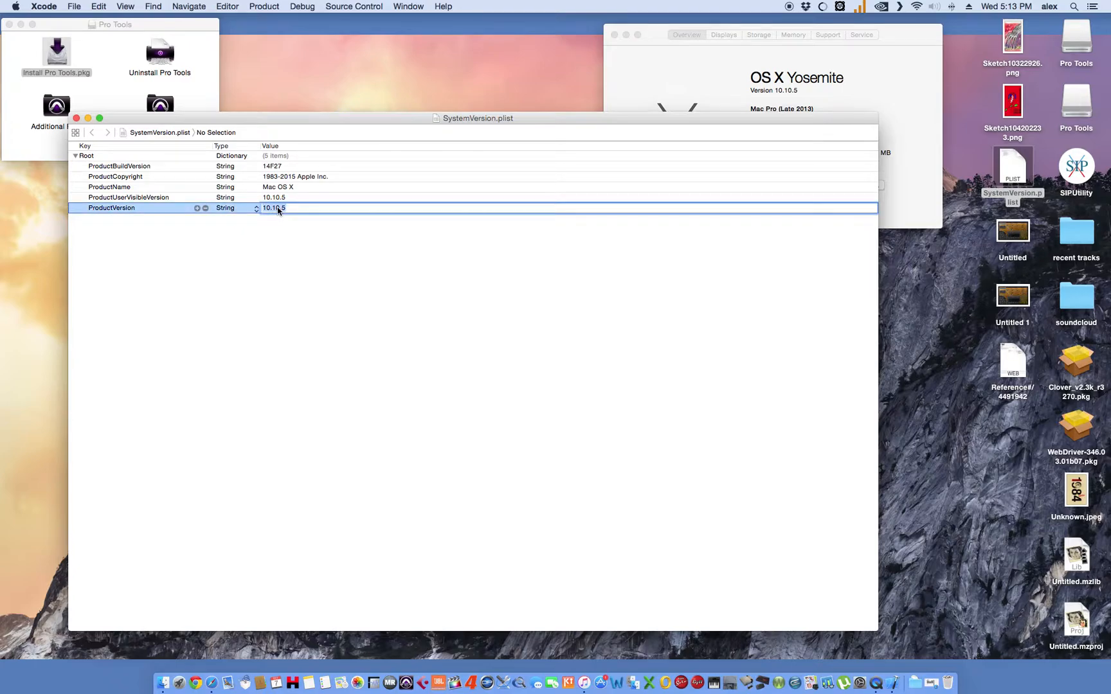
Type a new 10.x ProductVersion into the desktop SystemVersion.plist copy in Xcode
{"action": "type", "text": "10."}
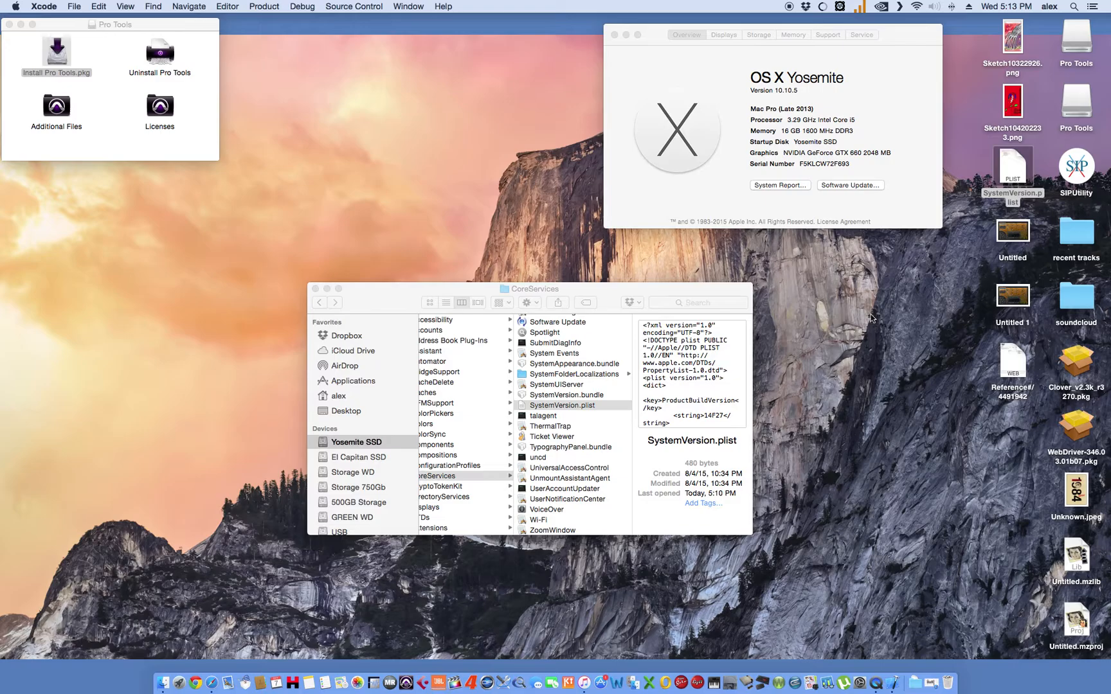
Move the edited desktop SystemVersion.plist into CoreServices, authenticating as administrator
{"action": "left_click", "coordinate": [1012, 170]}
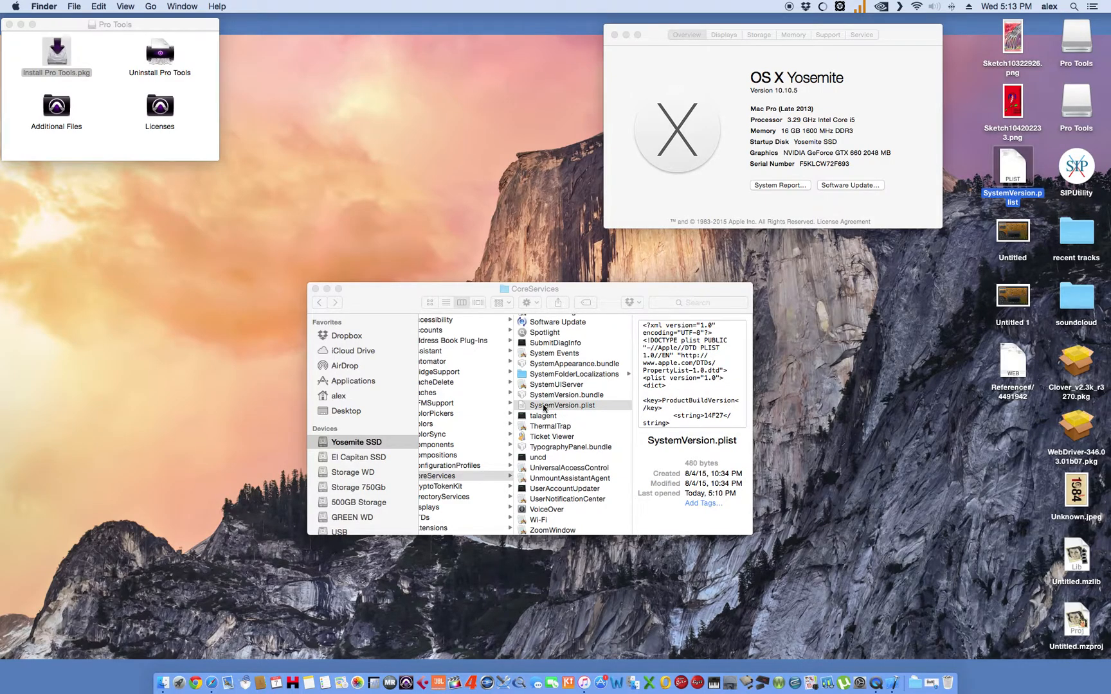
{"action": "left_click", "coordinate": [1075, 231]}
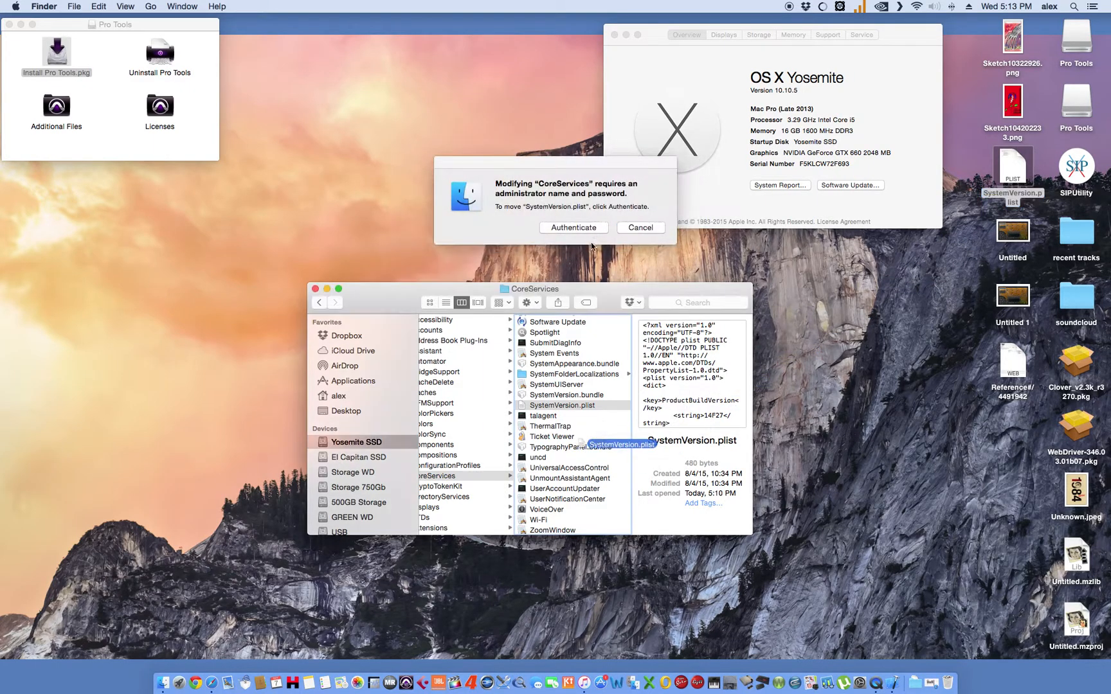
{"action": "left_click", "coordinate": [572, 227]}
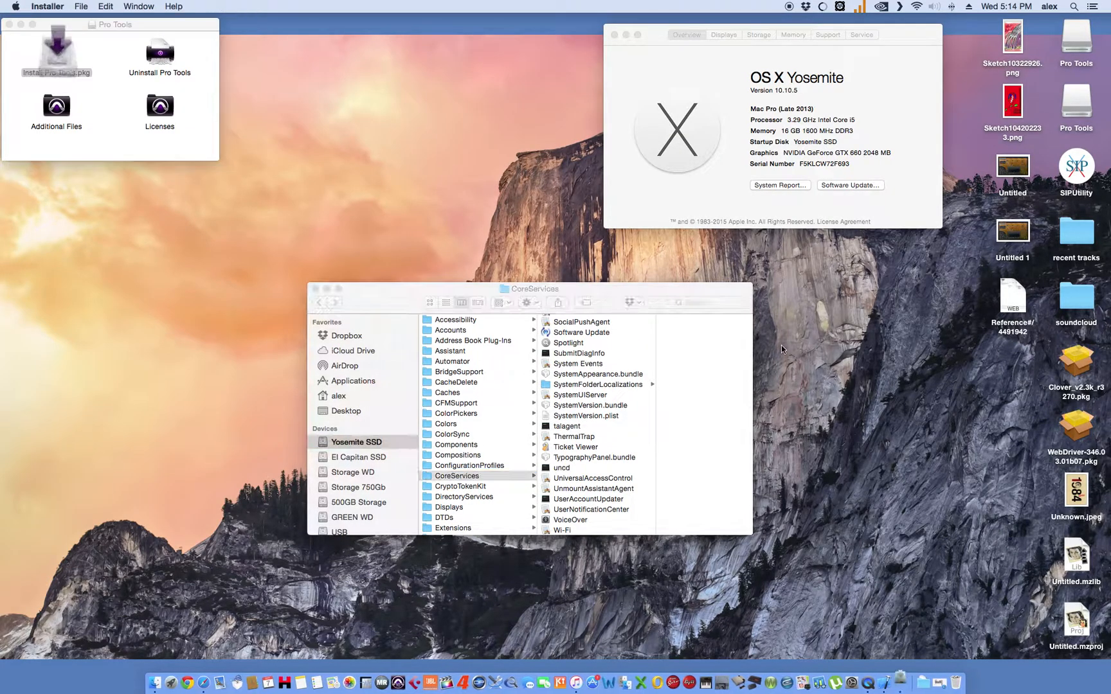
Relaunch Install Pro Tools.pkg, which now opens at the Introduction page
{"action": "double_click", "coordinate": [56, 50]}
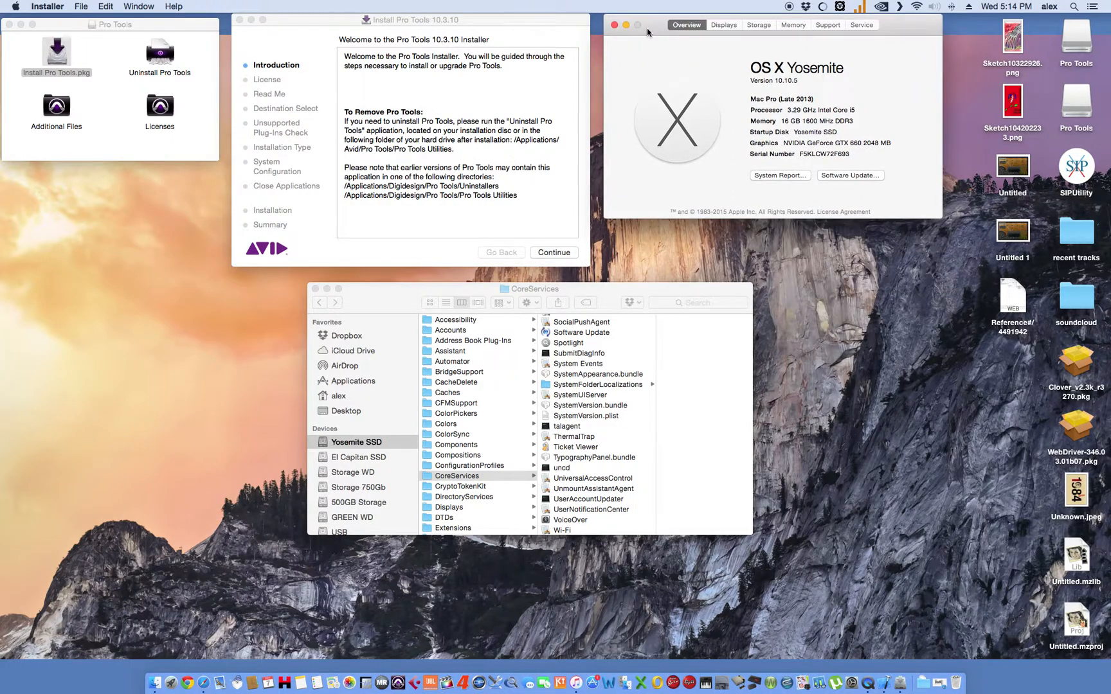
{"action": "mouse_move", "coordinate": [617, 460]}
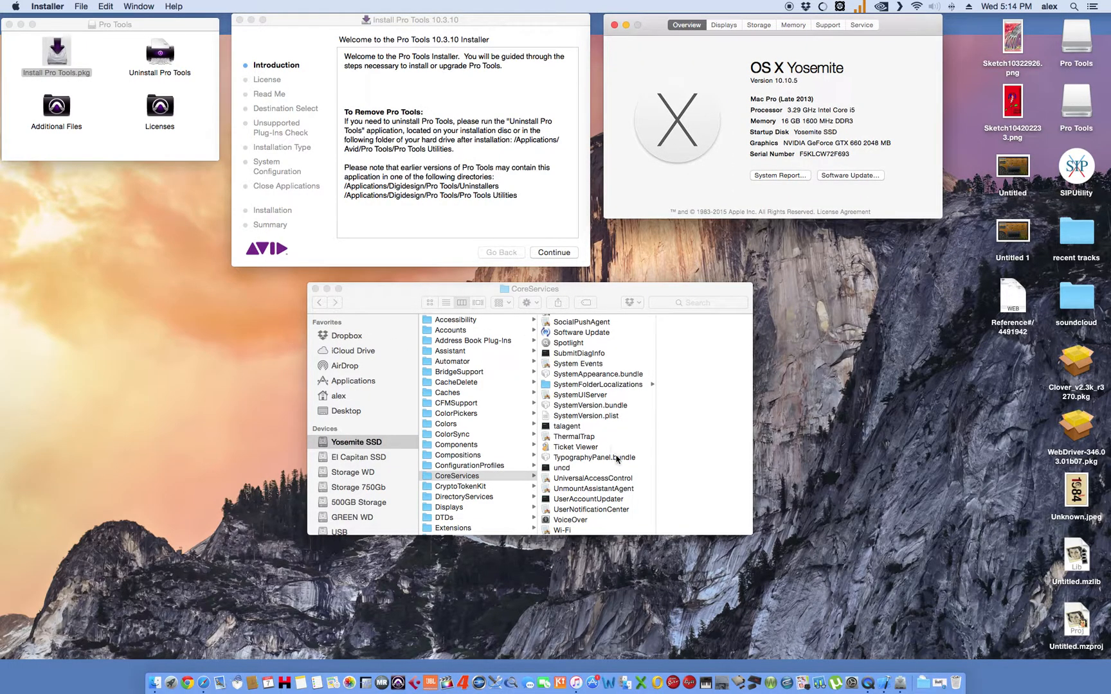
Put the older SystemVersion.plist from recent tracks back into CoreServices, authenticating and replacing
{"action": "double_click", "coordinate": [1075, 230]}
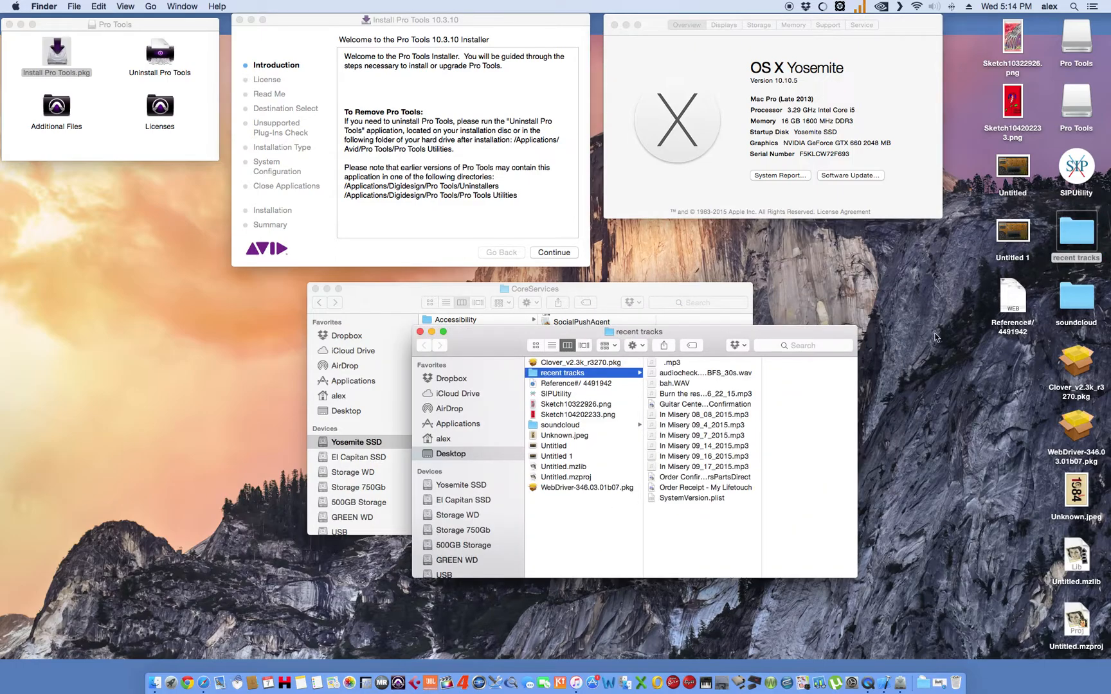
{"action": "left_click", "coordinate": [673, 498]}
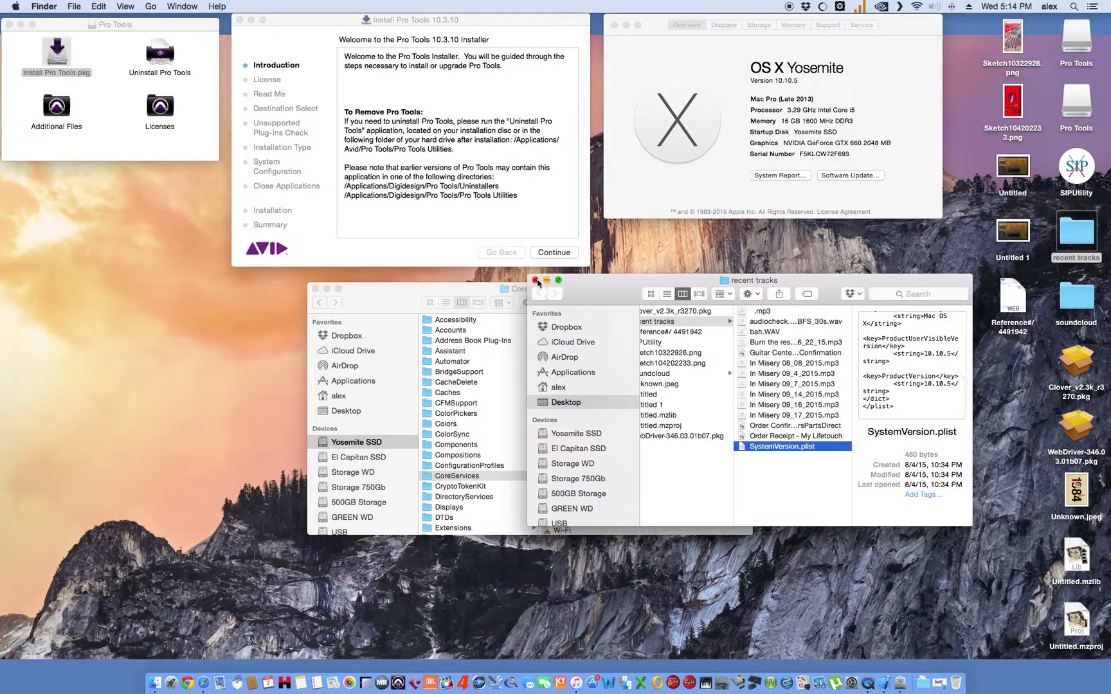
{"action": "mouse_move", "coordinate": [701, 420]}
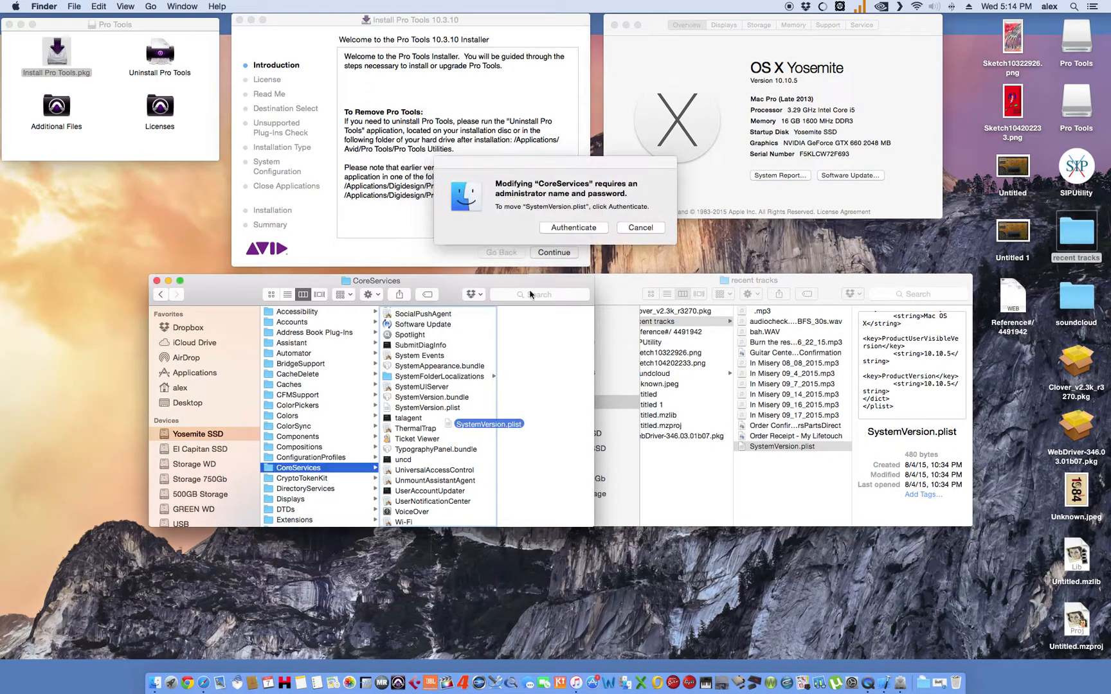
{"action": "left_click", "coordinate": [573, 228]}
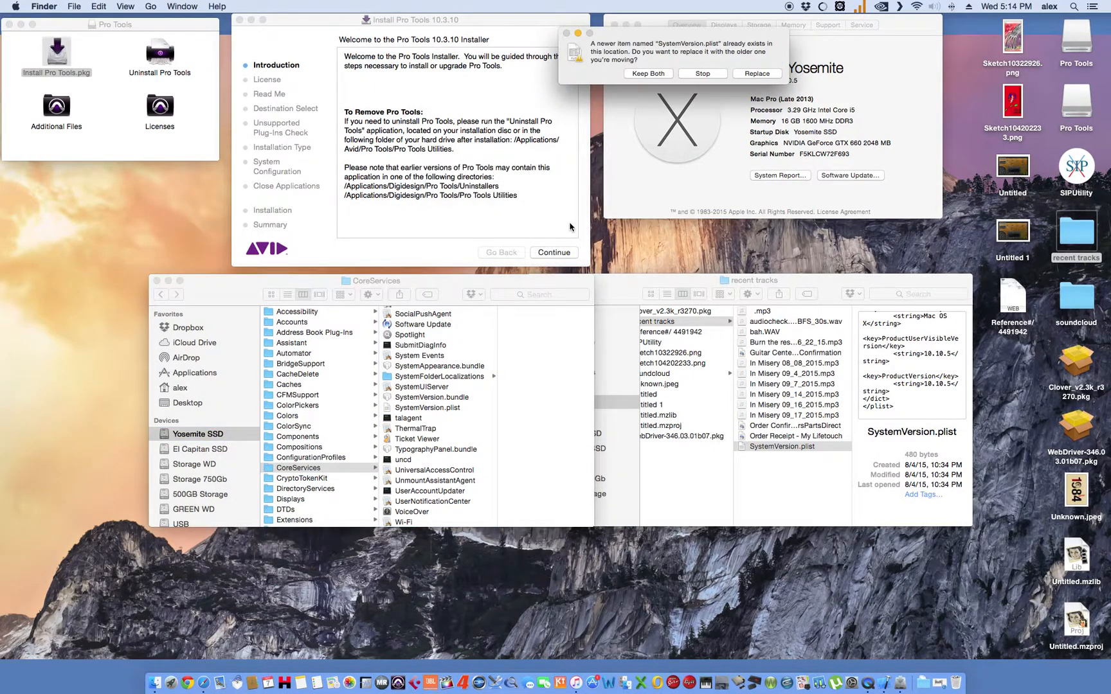
{"action": "left_click", "coordinate": [756, 73]}
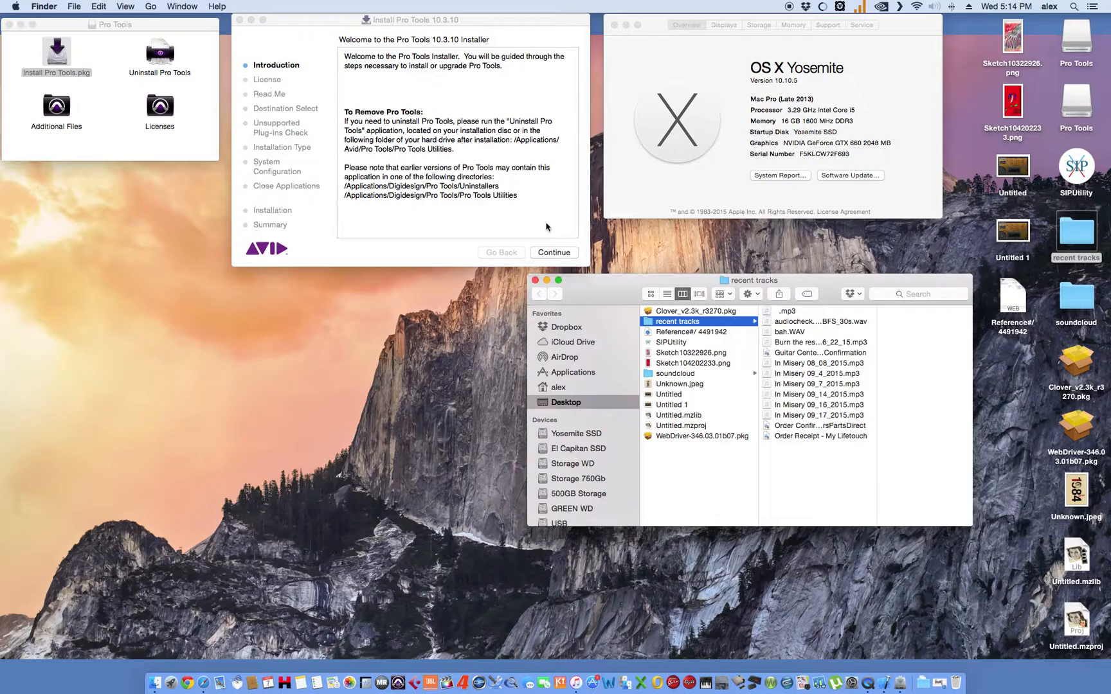
Advance the Pro Tools installer to the Read Me page, then close it
{"action": "left_click", "coordinate": [553, 252]}
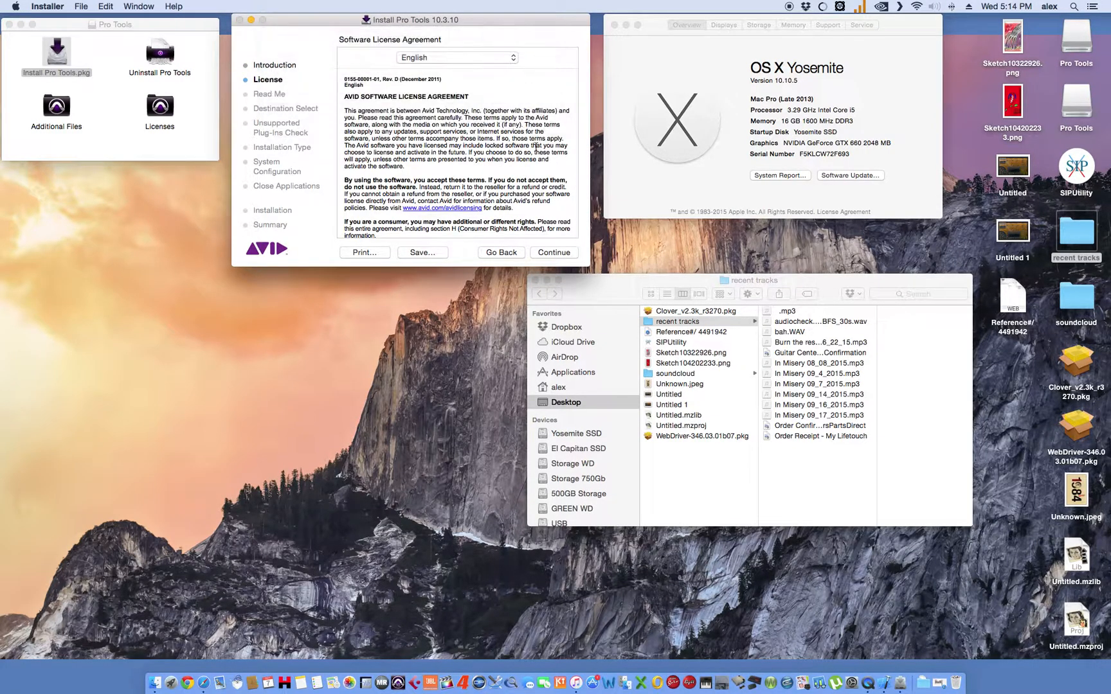
{"action": "left_click", "coordinate": [554, 252]}
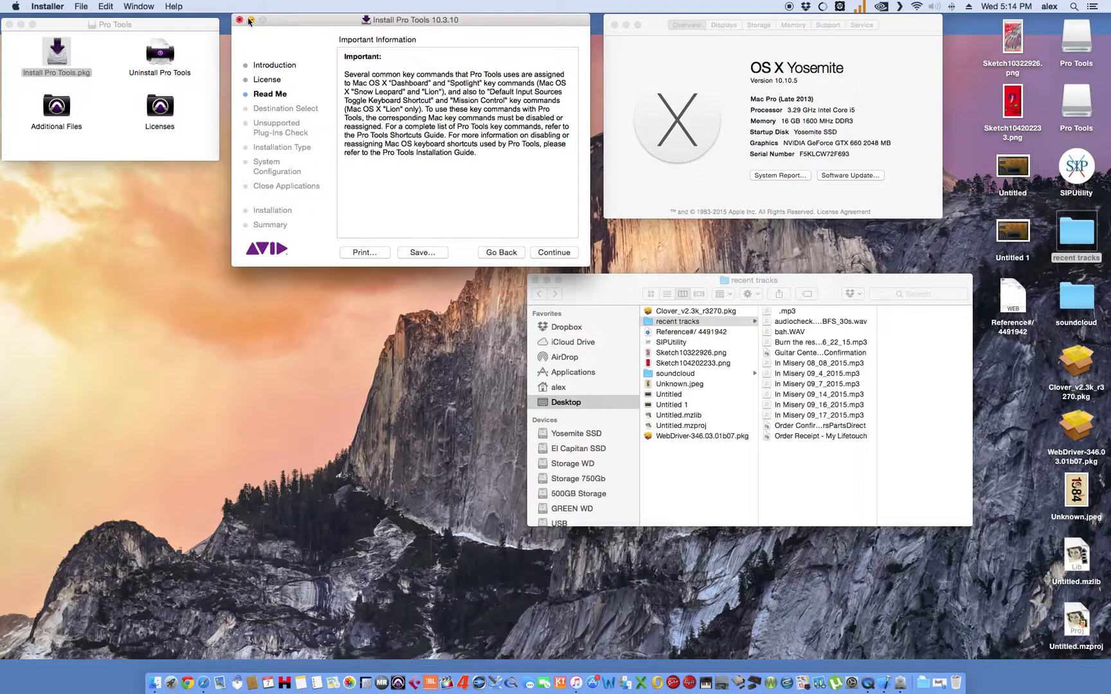
{"action": "left_click", "coordinate": [240, 20]}
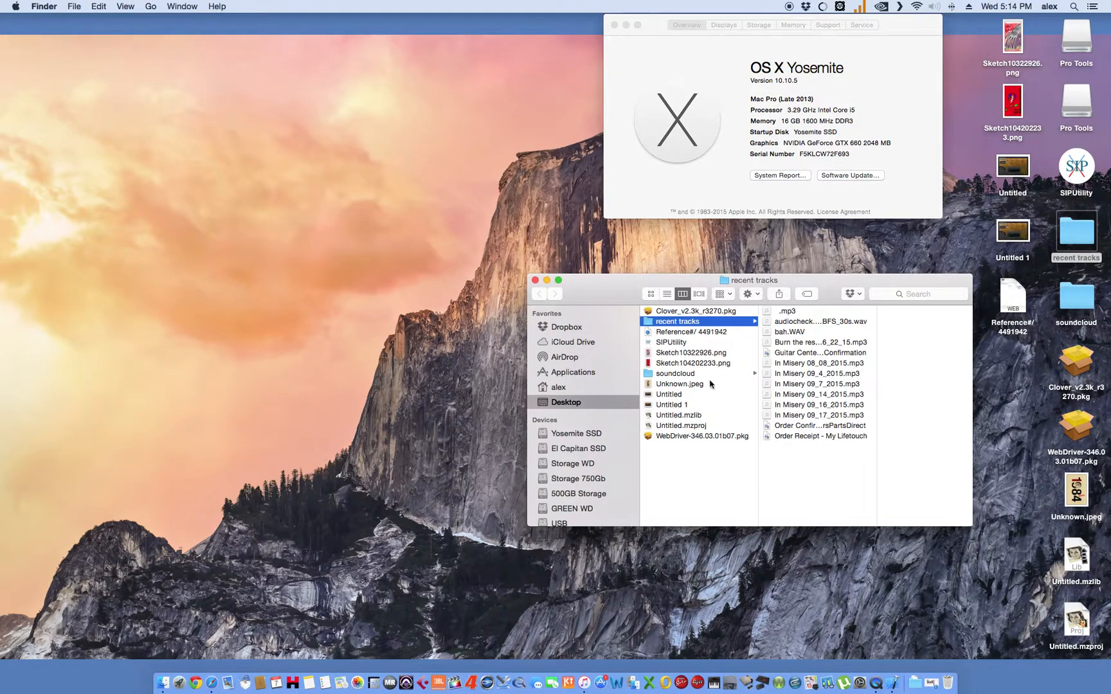
Open Avid Virtual Instruments 10.3.dmg from the AVID.ProTools v10.3.10.MacOSX_StefLiON folder
{"action": "type", "text": "protools 10"}
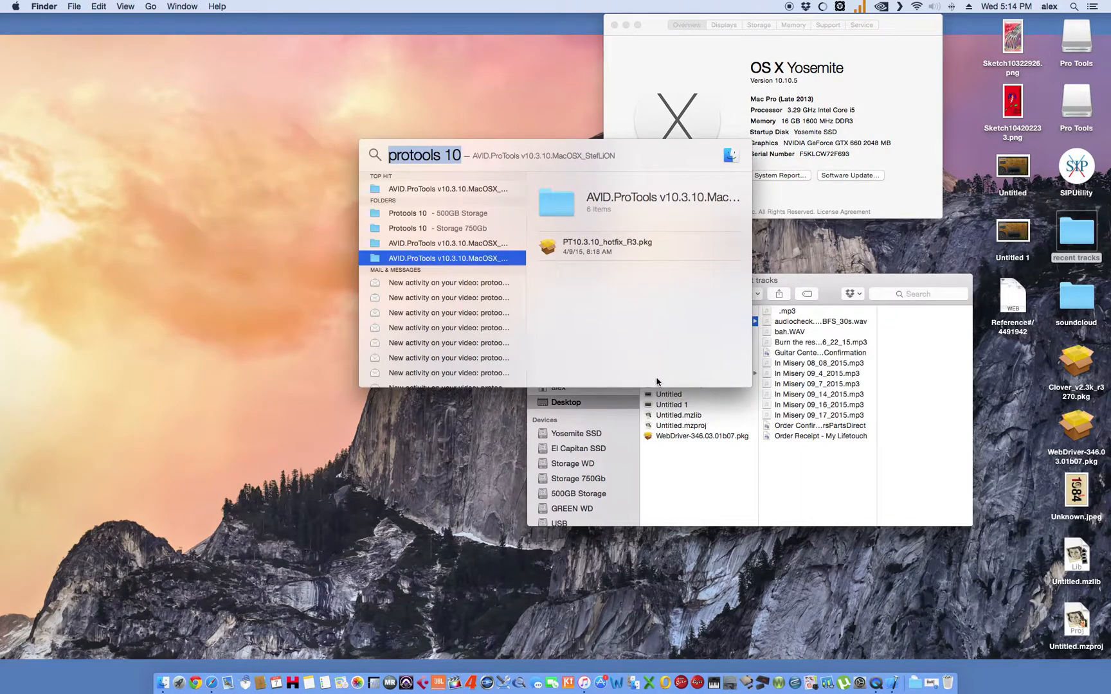
{"action": "left_click", "coordinate": [450, 243]}
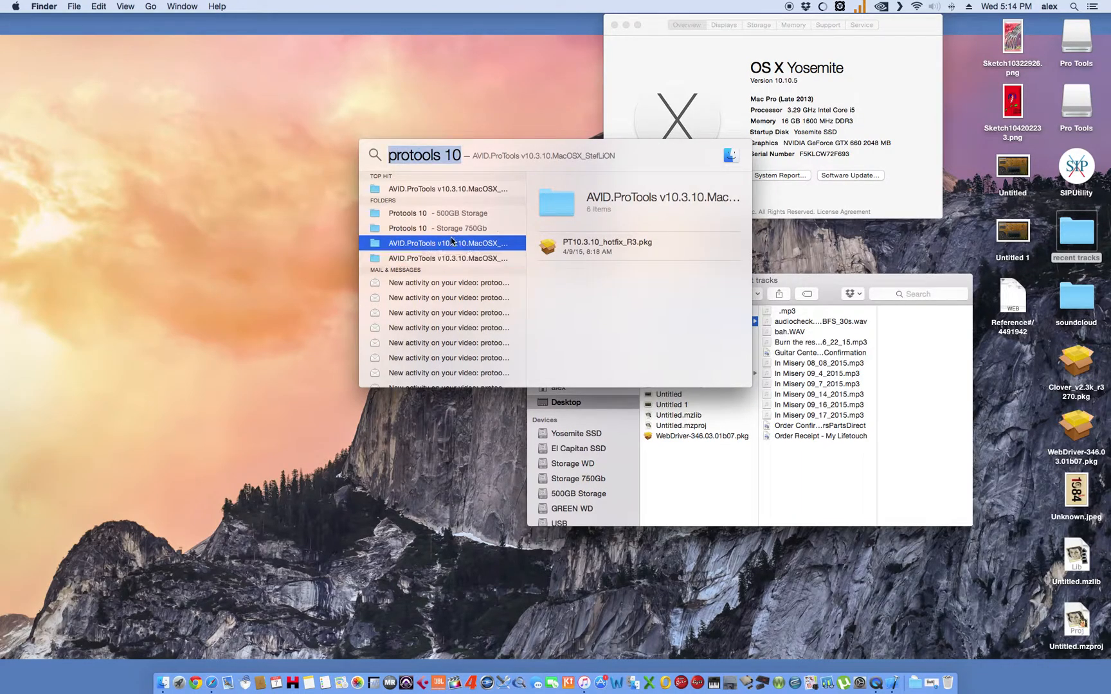
{"action": "left_click", "coordinate": [449, 258]}
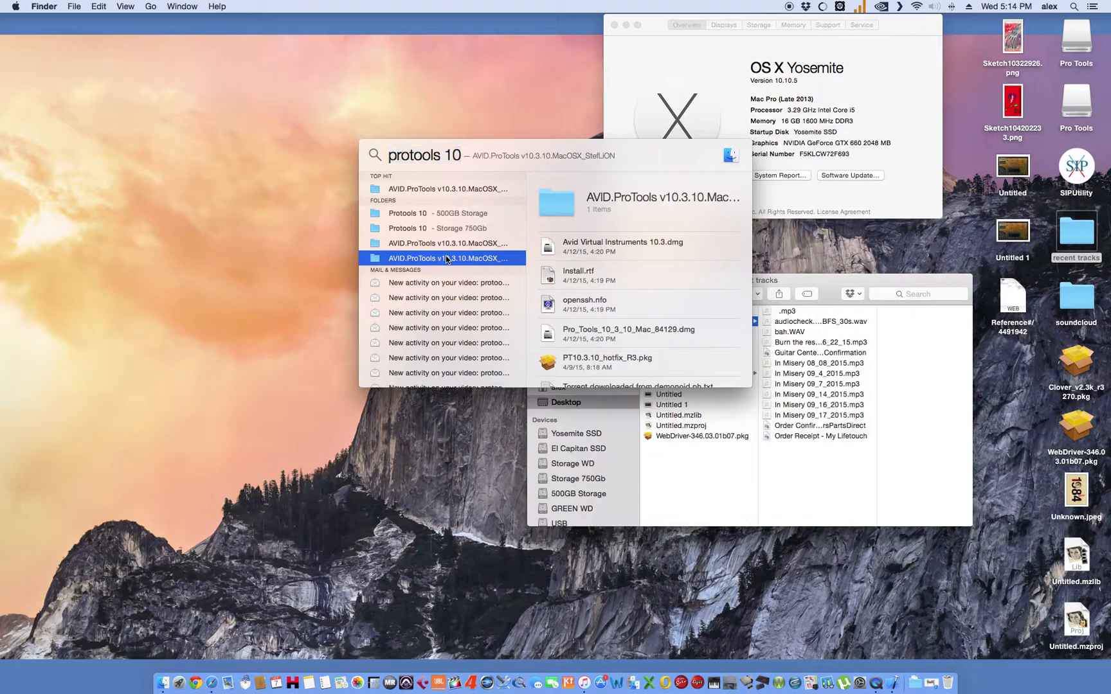
{"action": "left_click", "coordinate": [447, 258]}
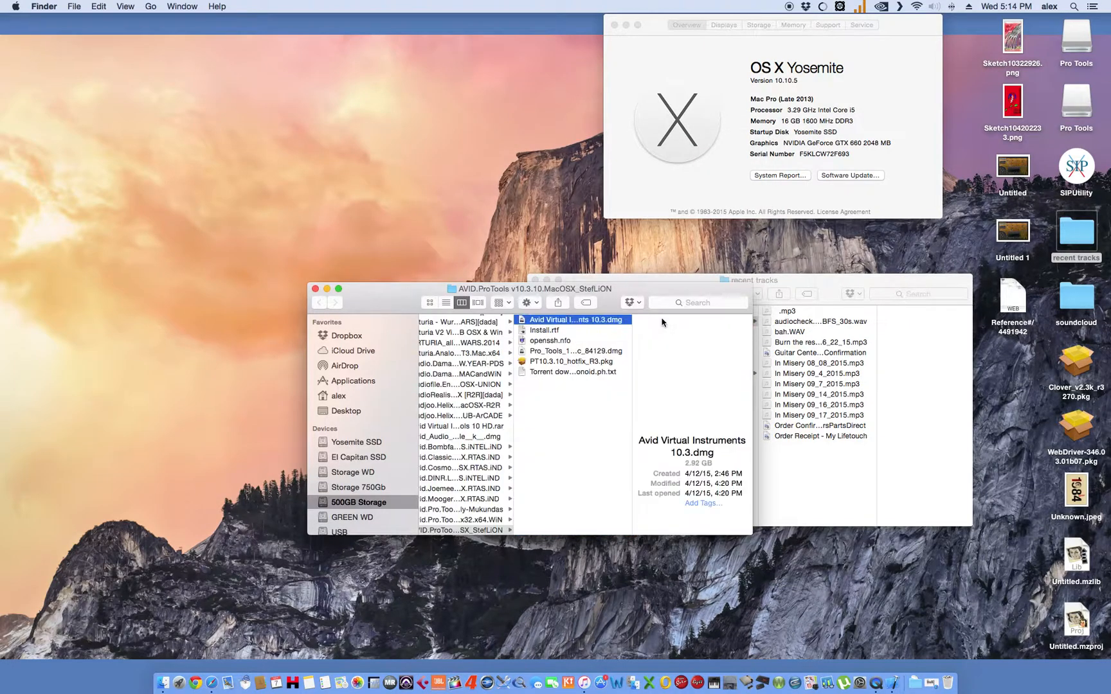
{"action": "double_click", "coordinate": [575, 320]}
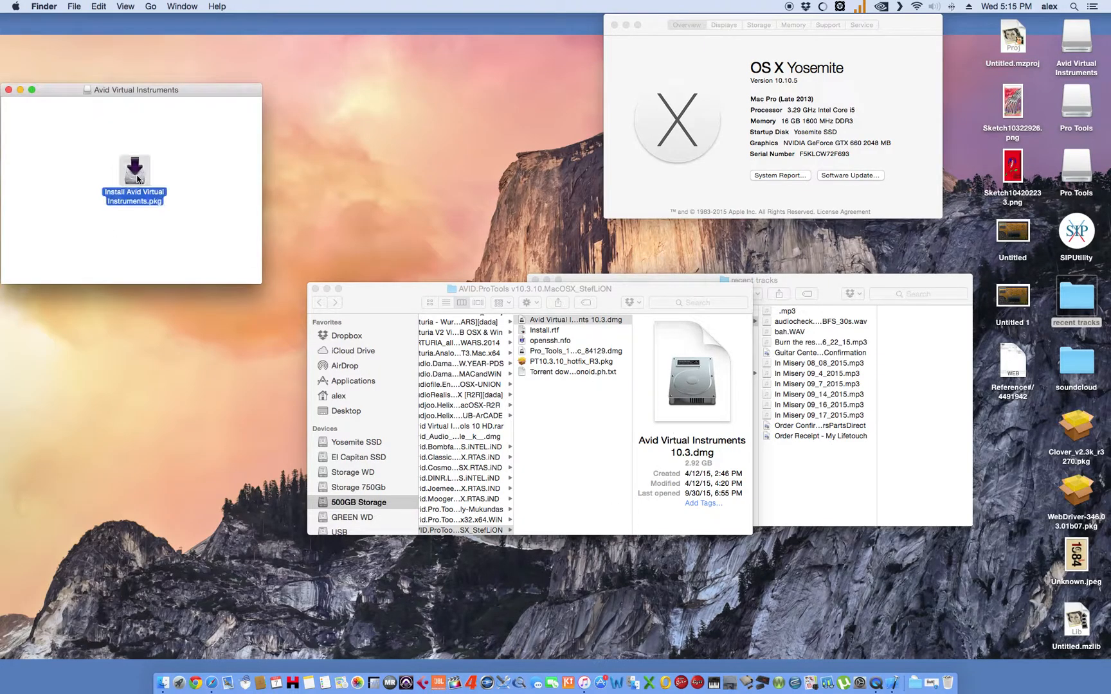
Launch Install Avid Virtual Instruments.pkg, pass the security prompt, then close the installer
{"action": "double_click", "coordinate": [134, 175]}
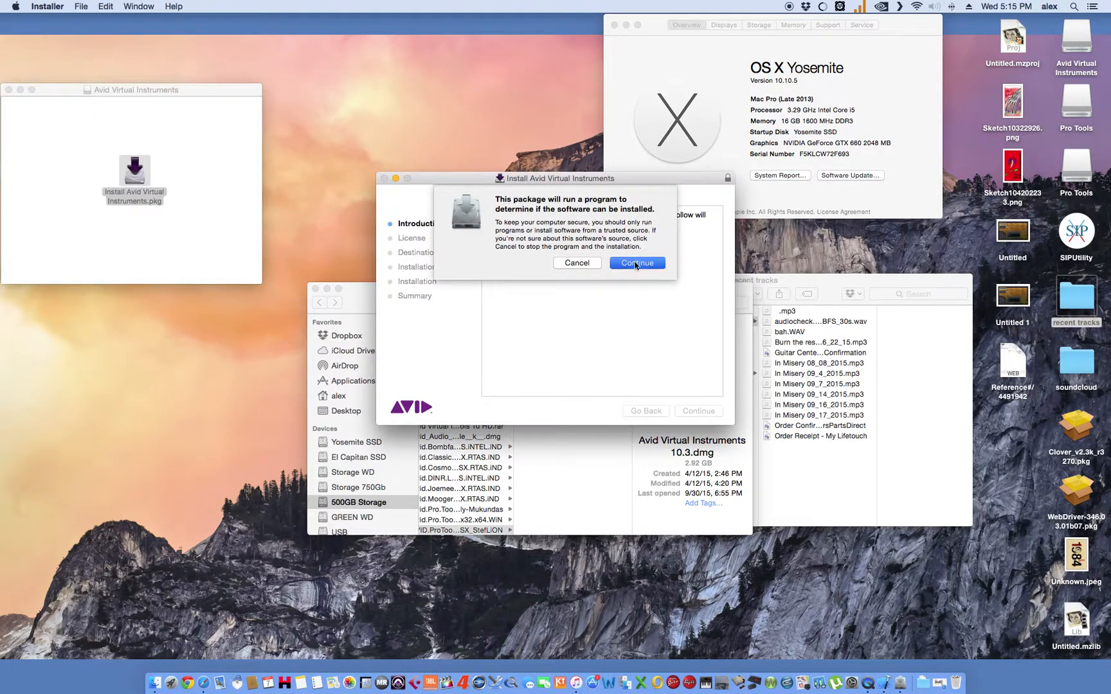
{"action": "left_click", "coordinate": [636, 263]}
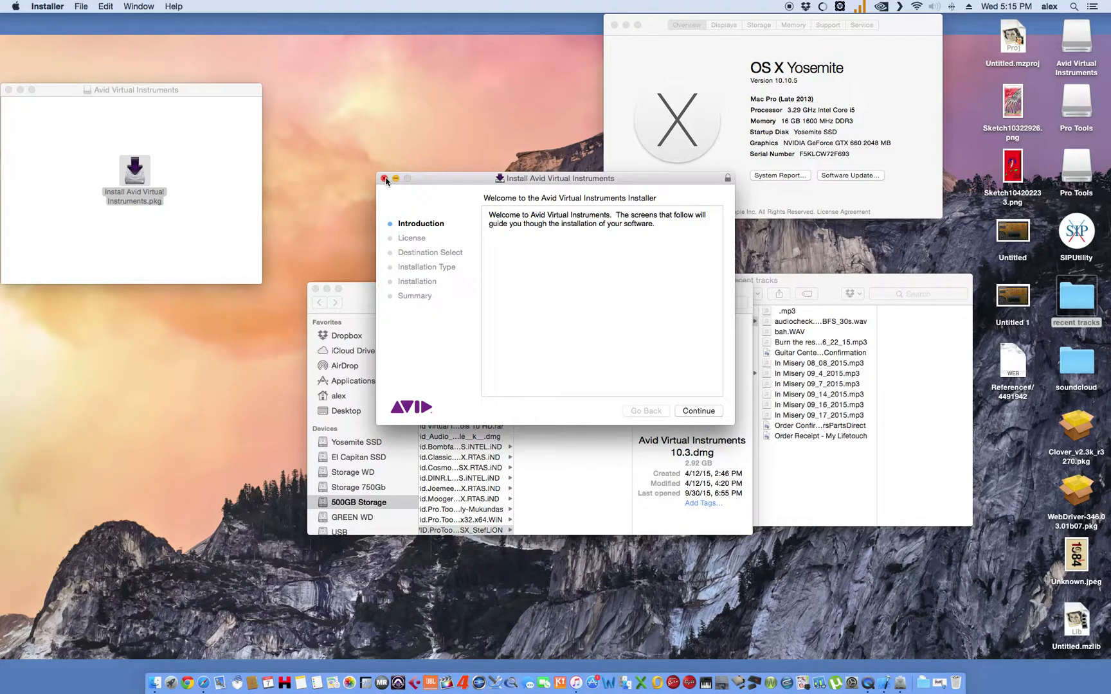
{"action": "left_click", "coordinate": [387, 178]}
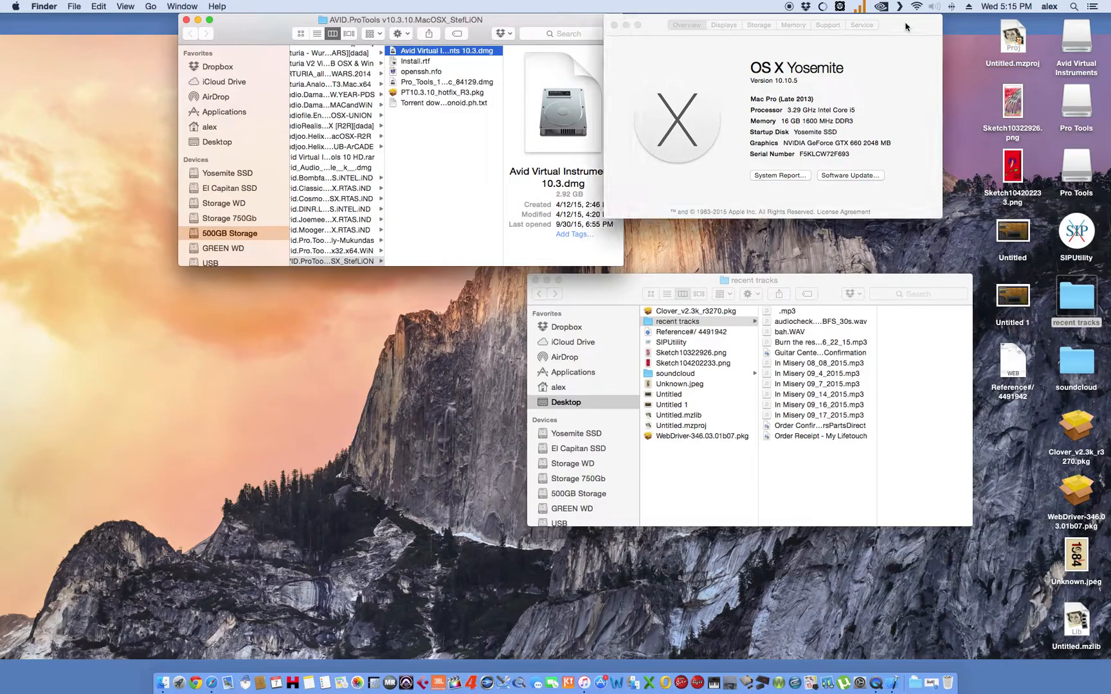
Move About This Mac below the folder window and recent tracks to the top right
{"action": "left_click_drag", "start_coordinate": [776, 25], "coordinate": [347, 301]}
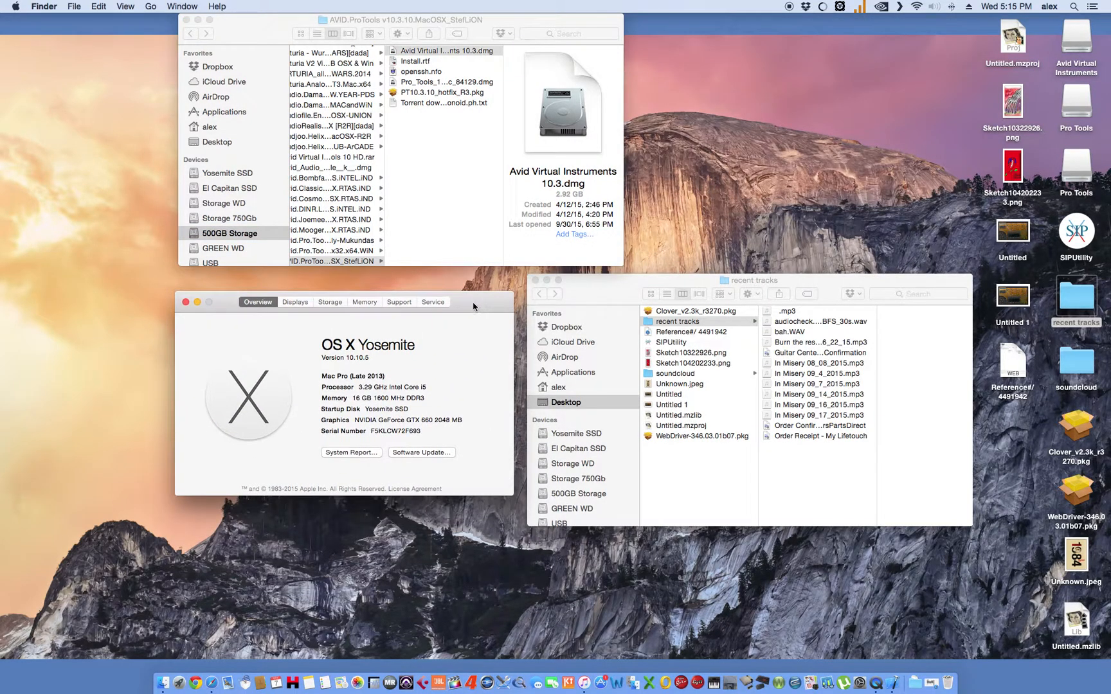
{"action": "mouse_move", "coordinate": [659, 266]}
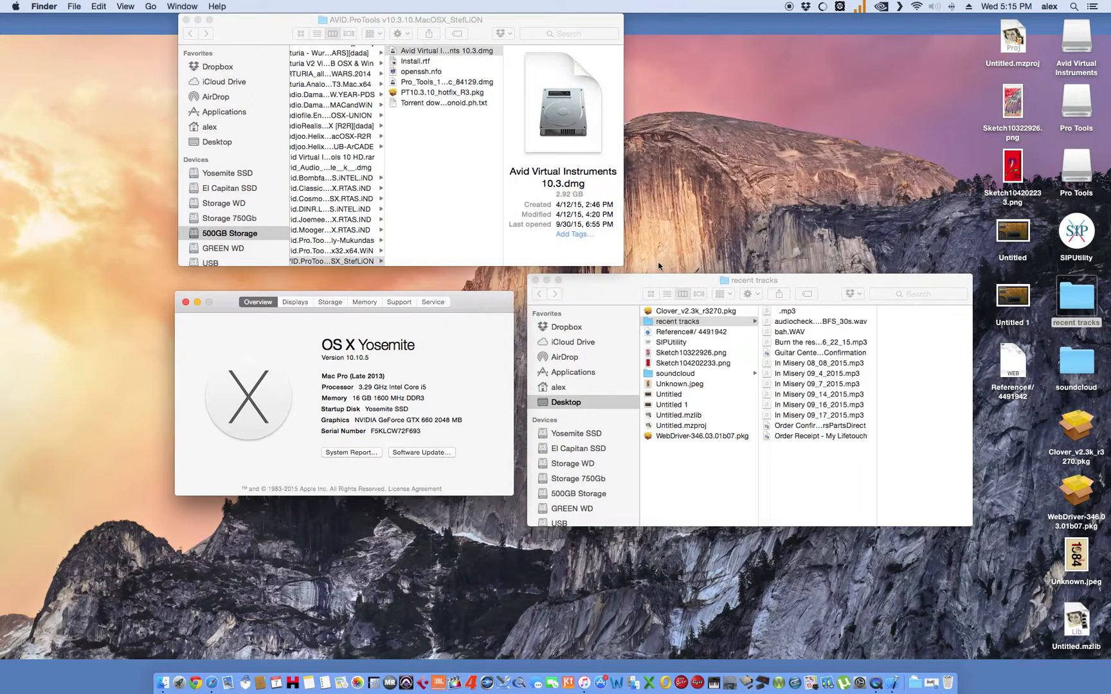
{"action": "mouse_move", "coordinate": [496, 311]}
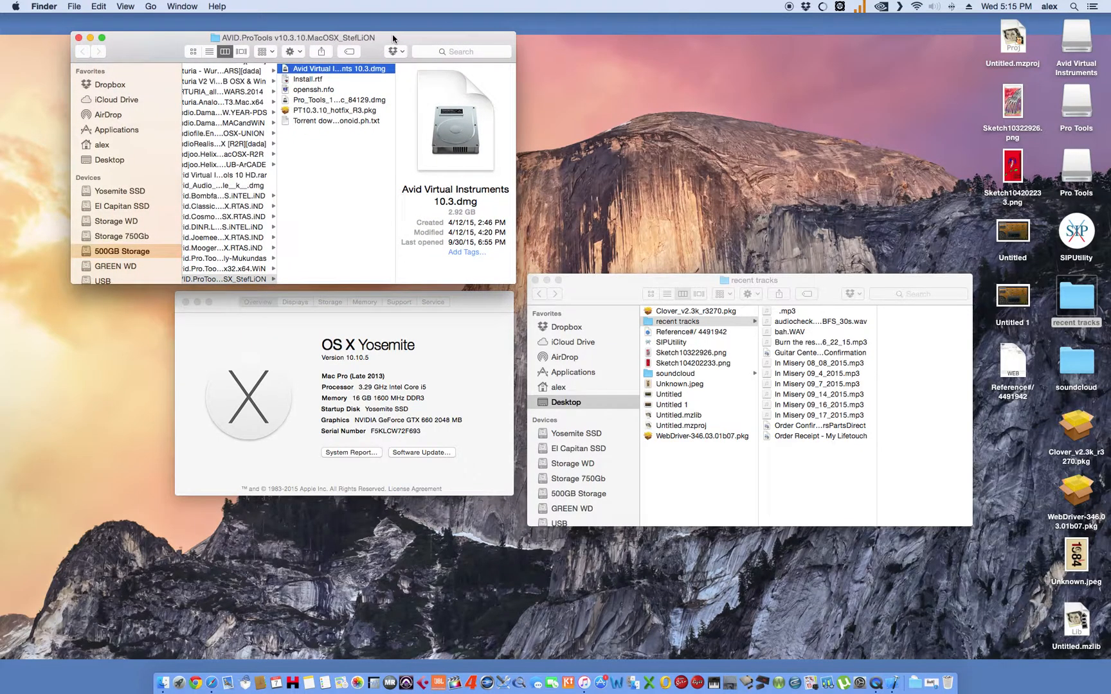
{"action": "mouse_move", "coordinate": [439, 659]}
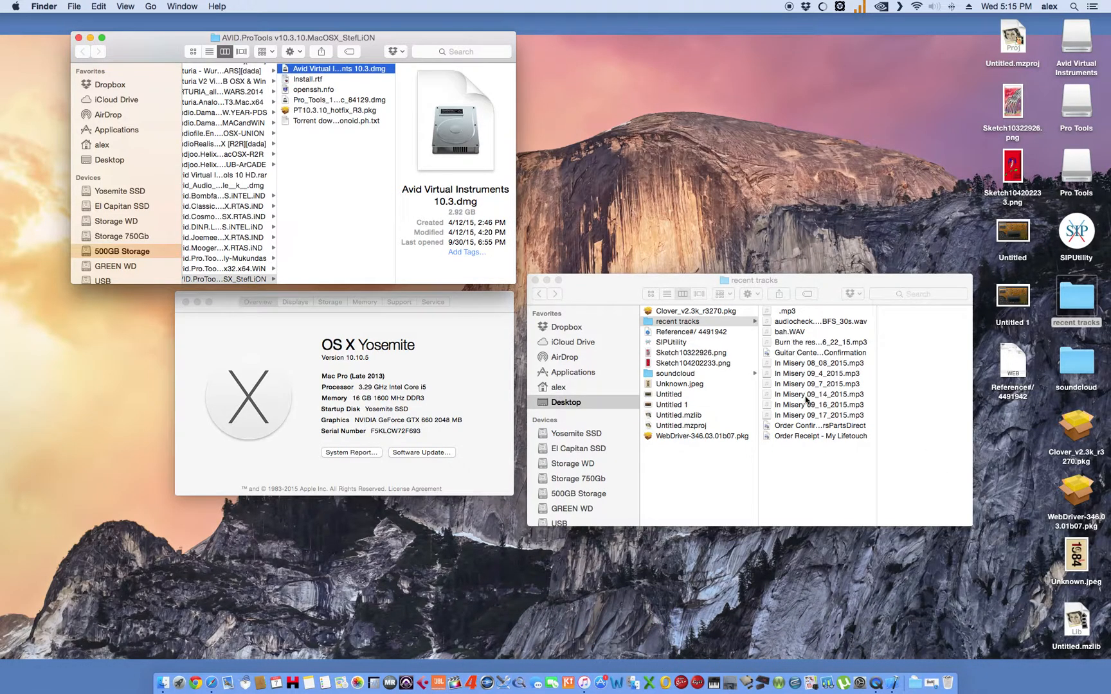
{"action": "left_click_drag", "start_coordinate": [749, 280], "coordinate": [749, 19]}
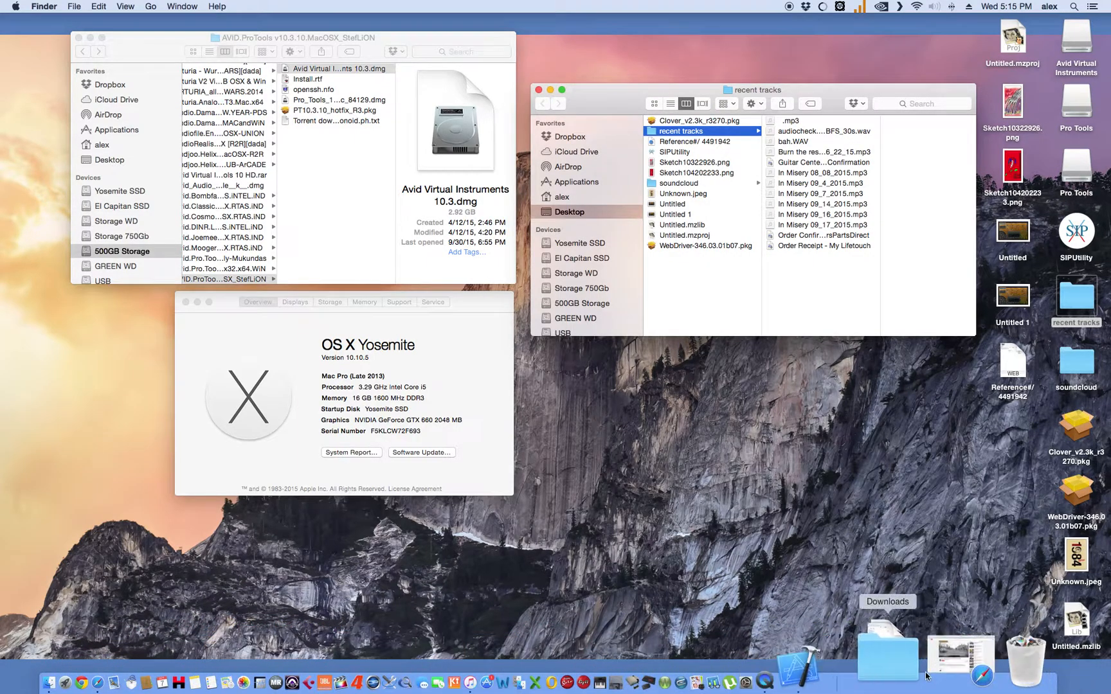
{"action": "mouse_move", "coordinate": [169, 654]}
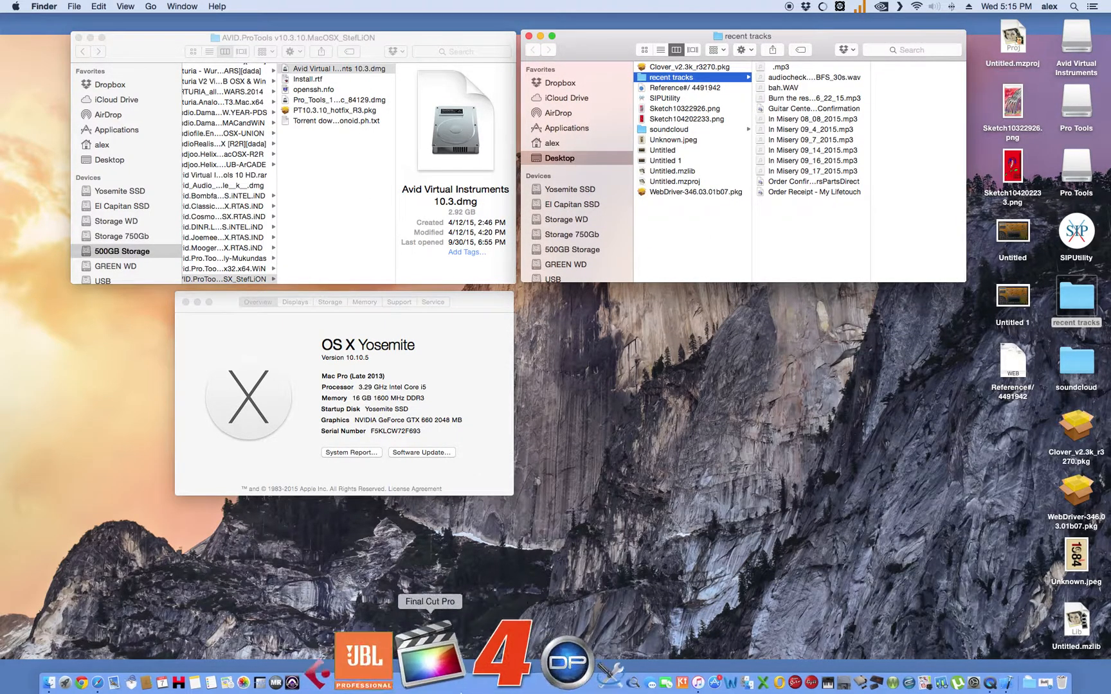
Open Launchpad and its Avid (Other) folder to launch Pro Tools HD 10
{"action": "left_click", "coordinate": [92, 681]}
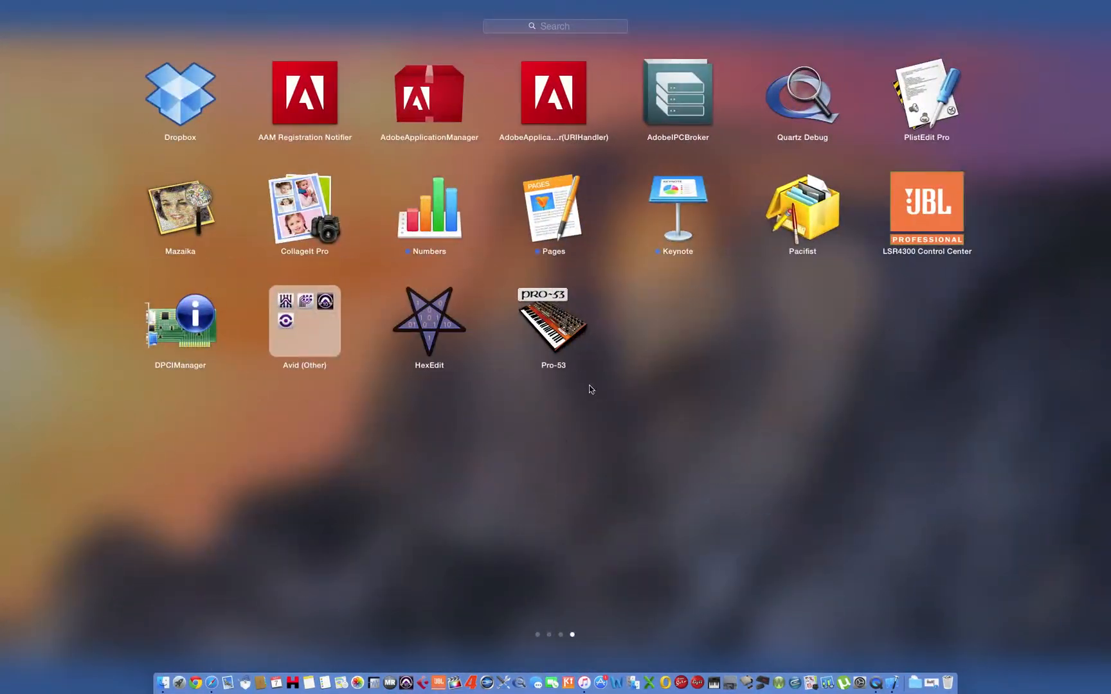
{"action": "left_click", "coordinate": [304, 321]}
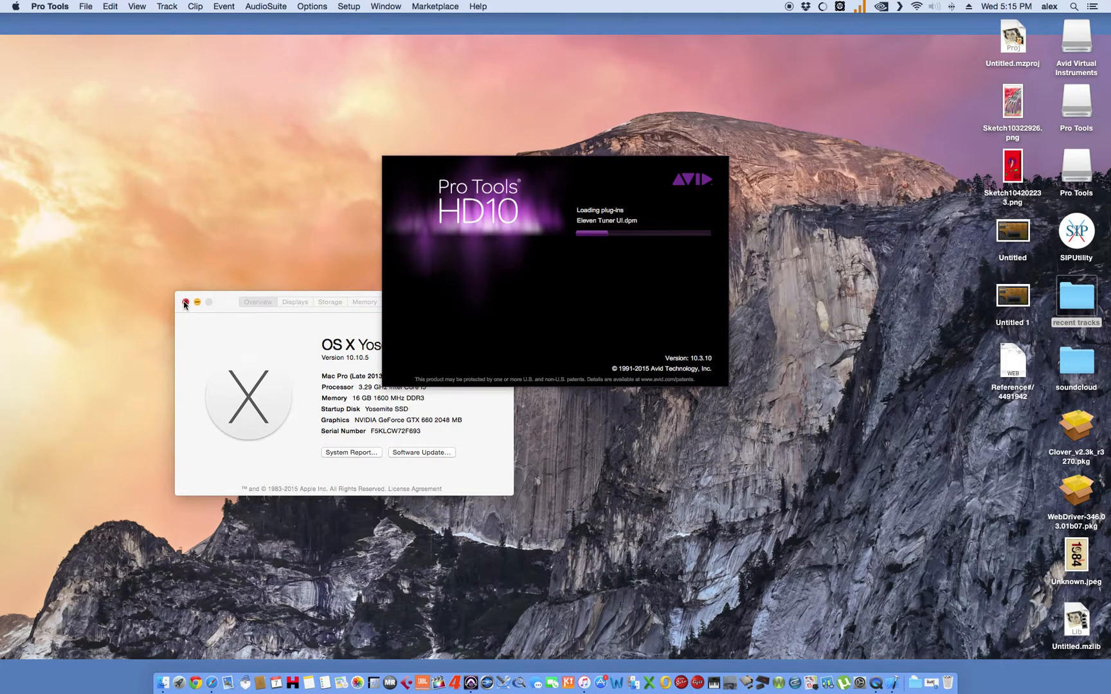
Close About This Mac, create a session from the Full Session template, and save to Desktop
{"action": "left_click", "coordinate": [186, 302]}
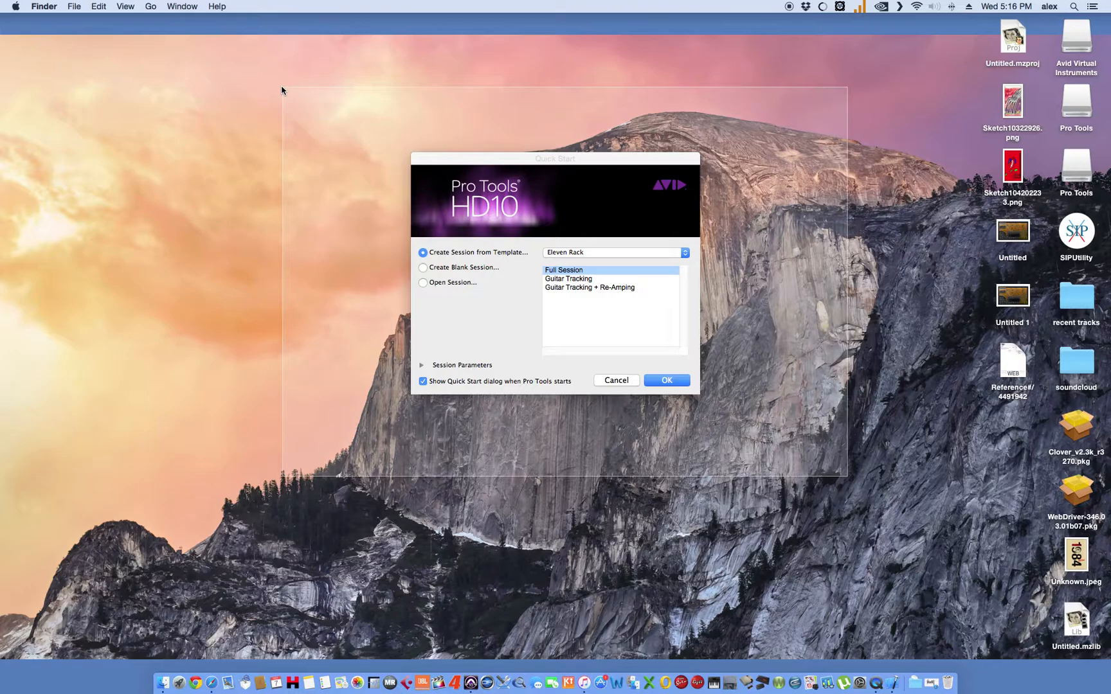
{"action": "left_click", "coordinate": [423, 267]}
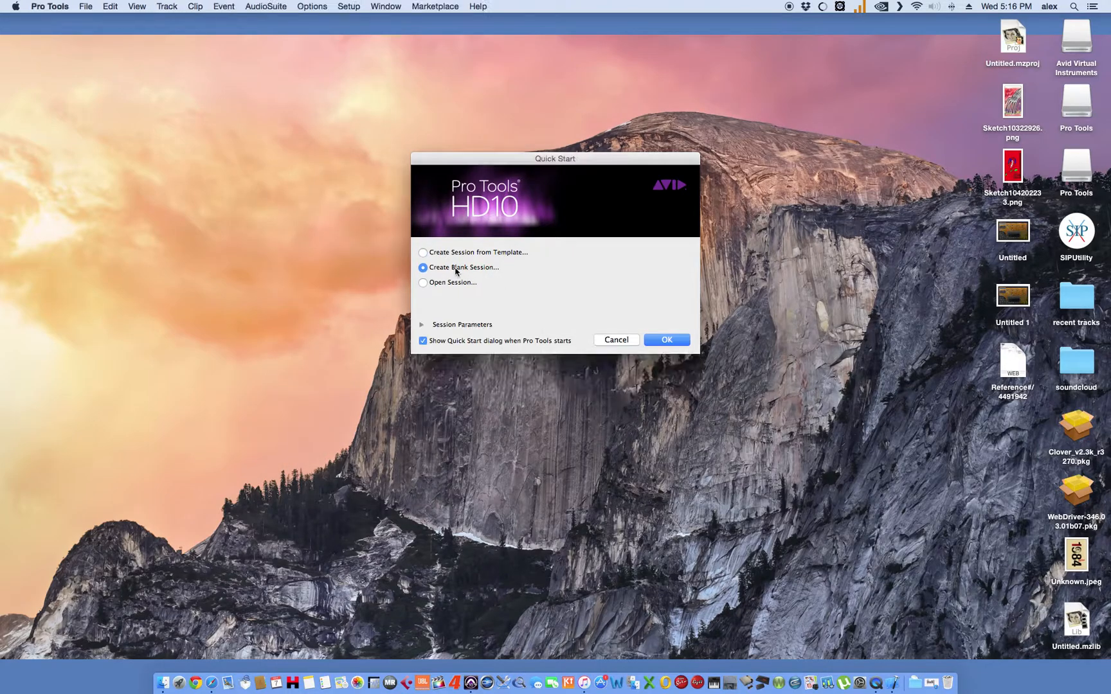
{"action": "left_click", "coordinate": [423, 252]}
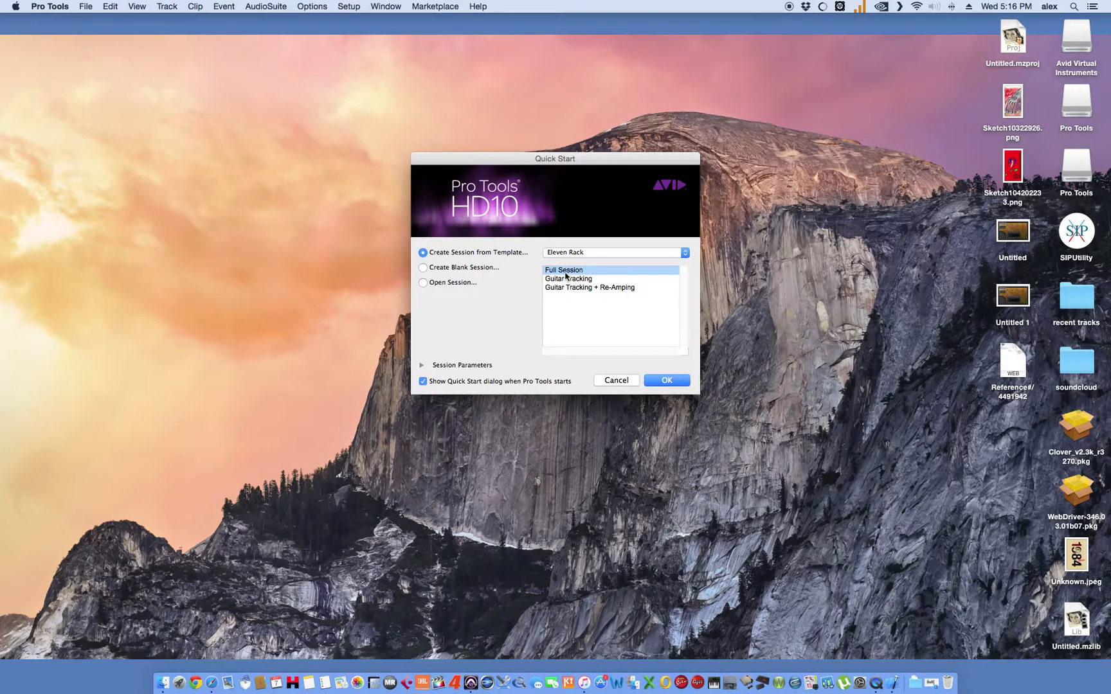
{"action": "left_click", "coordinate": [666, 380]}
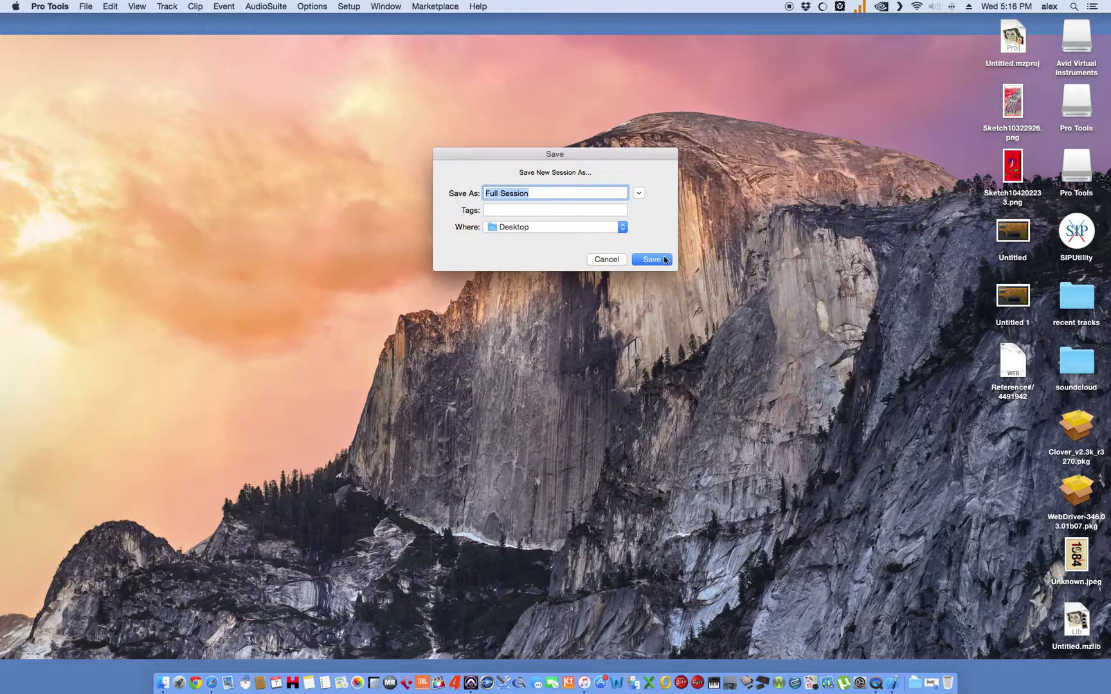
{"action": "left_click", "coordinate": [650, 259]}
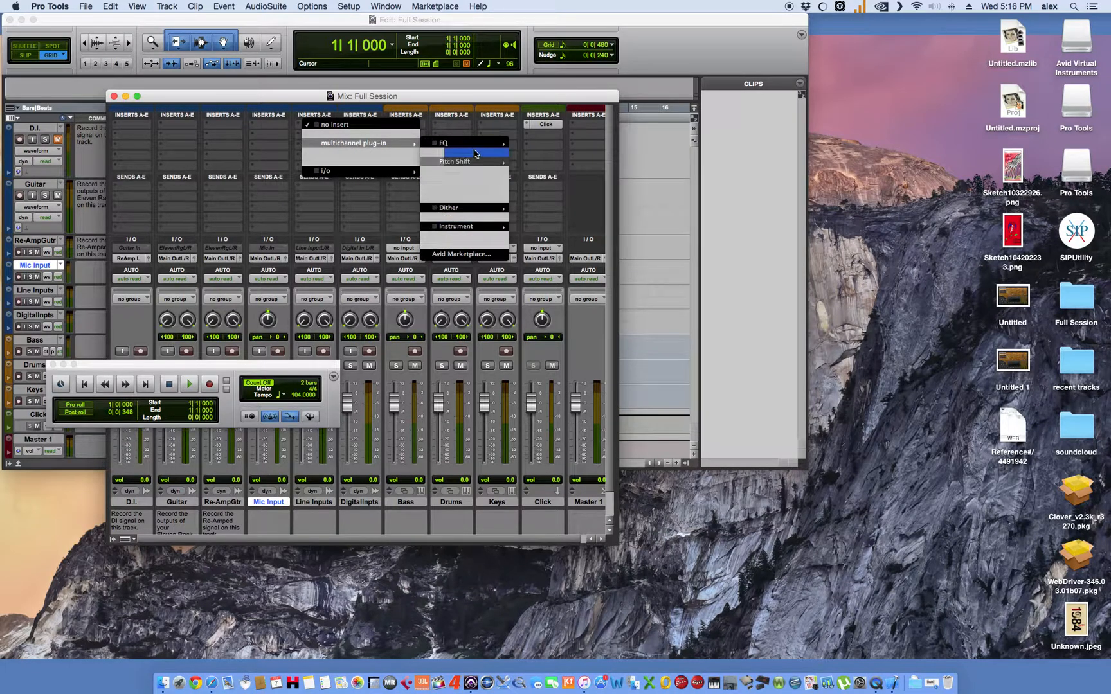
{"action": "mouse_move", "coordinate": [454, 153]}
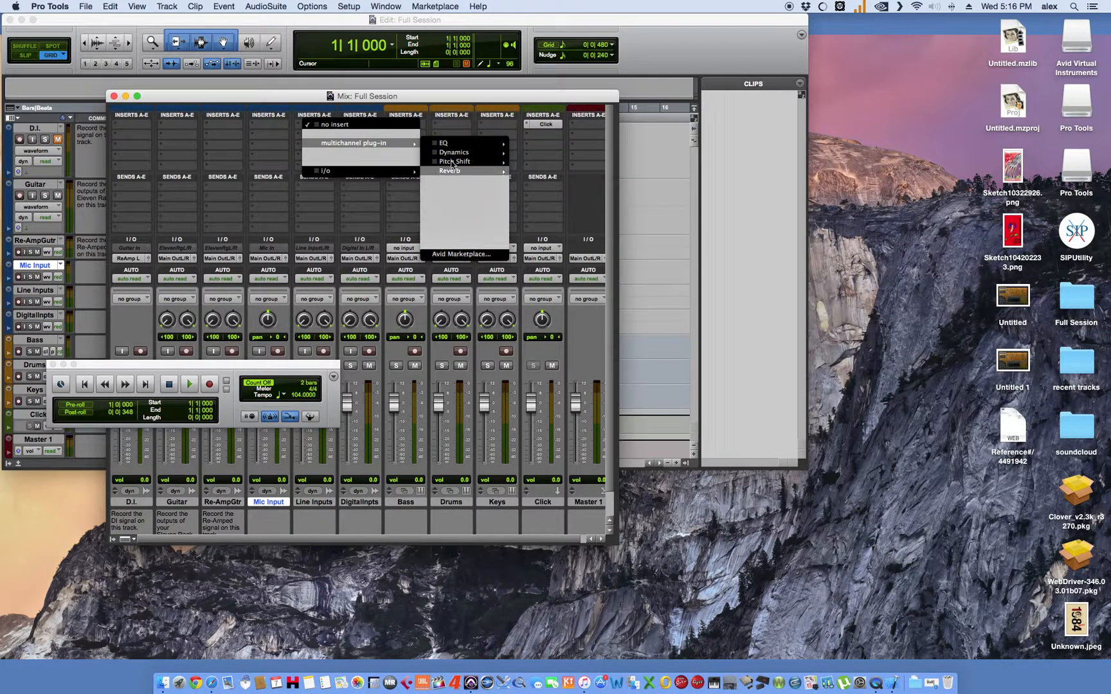
Dismiss the Mix window's plug-in insert menu
{"action": "left_click", "coordinate": [112, 96]}
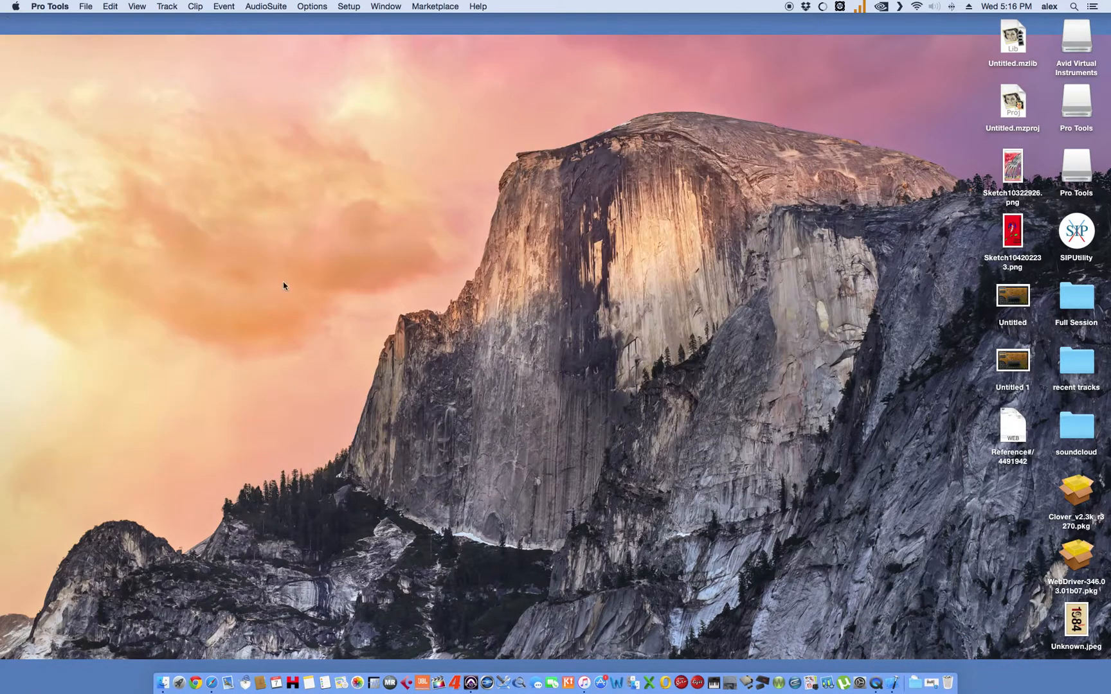
{"action": "mouse_move", "coordinate": [373, 653]}
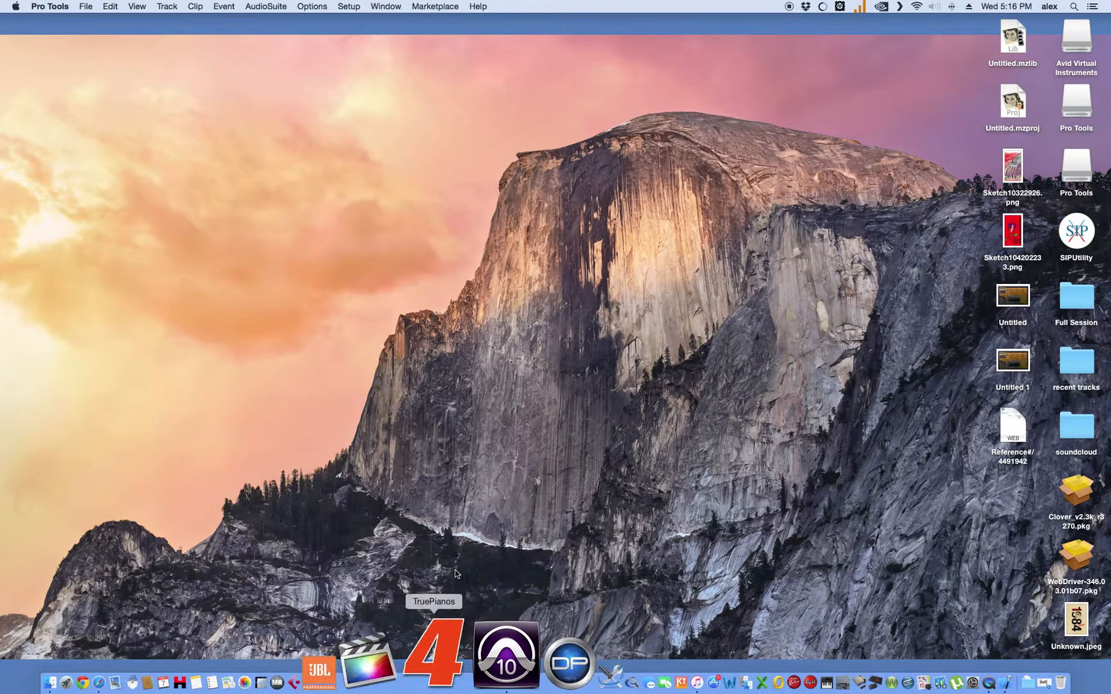
Reopen the Mix window, then pick the 1024-wide scaled display resolution
{"action": "left_click", "coordinate": [386, 7]}
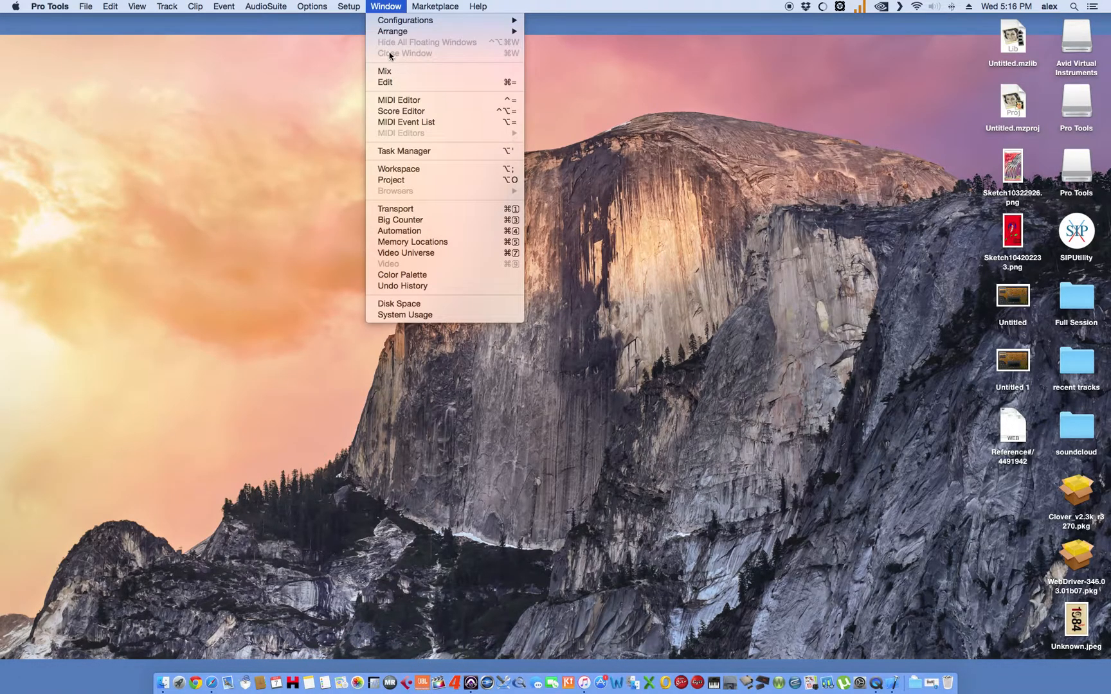
{"action": "left_click", "coordinate": [384, 71]}
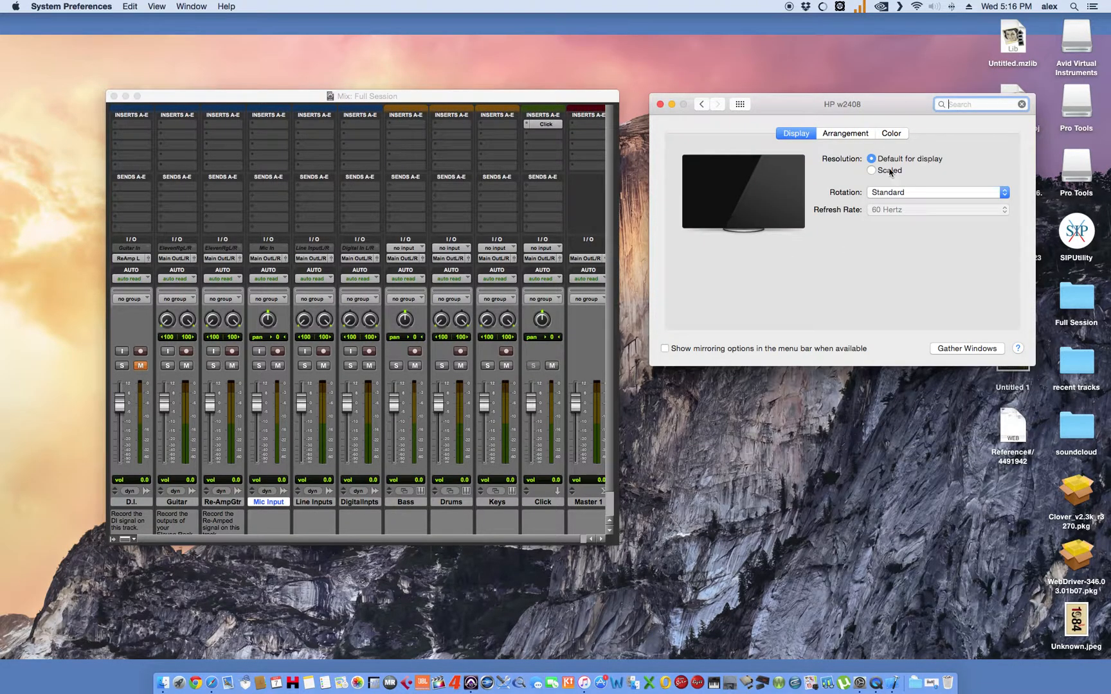
{"action": "left_click", "coordinate": [873, 171]}
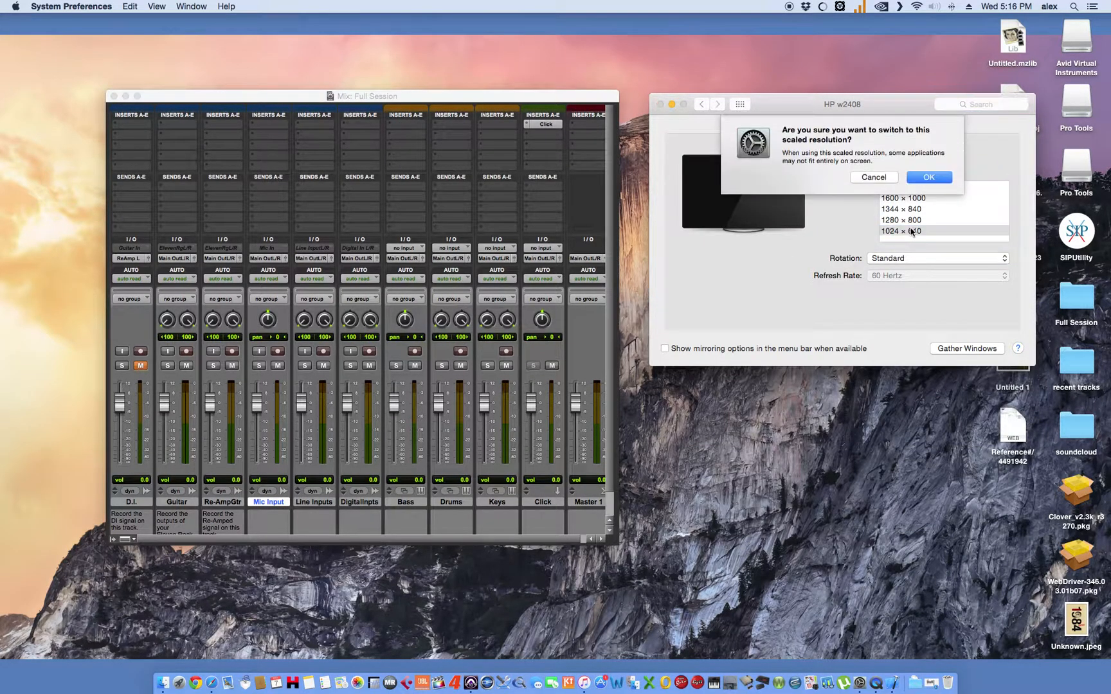